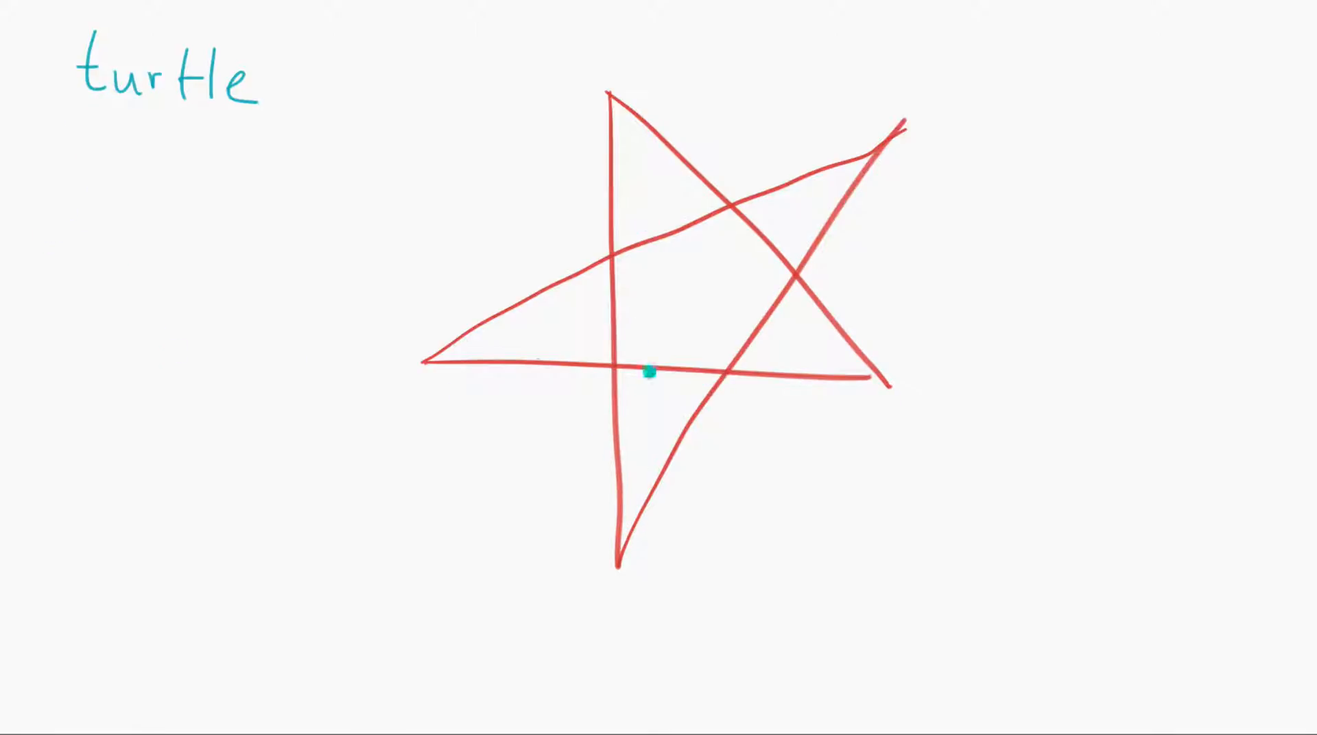
Step: Finish the whiteboard star explanation and return to the Repl.it code tab
{"action": "type", "text": "for"}
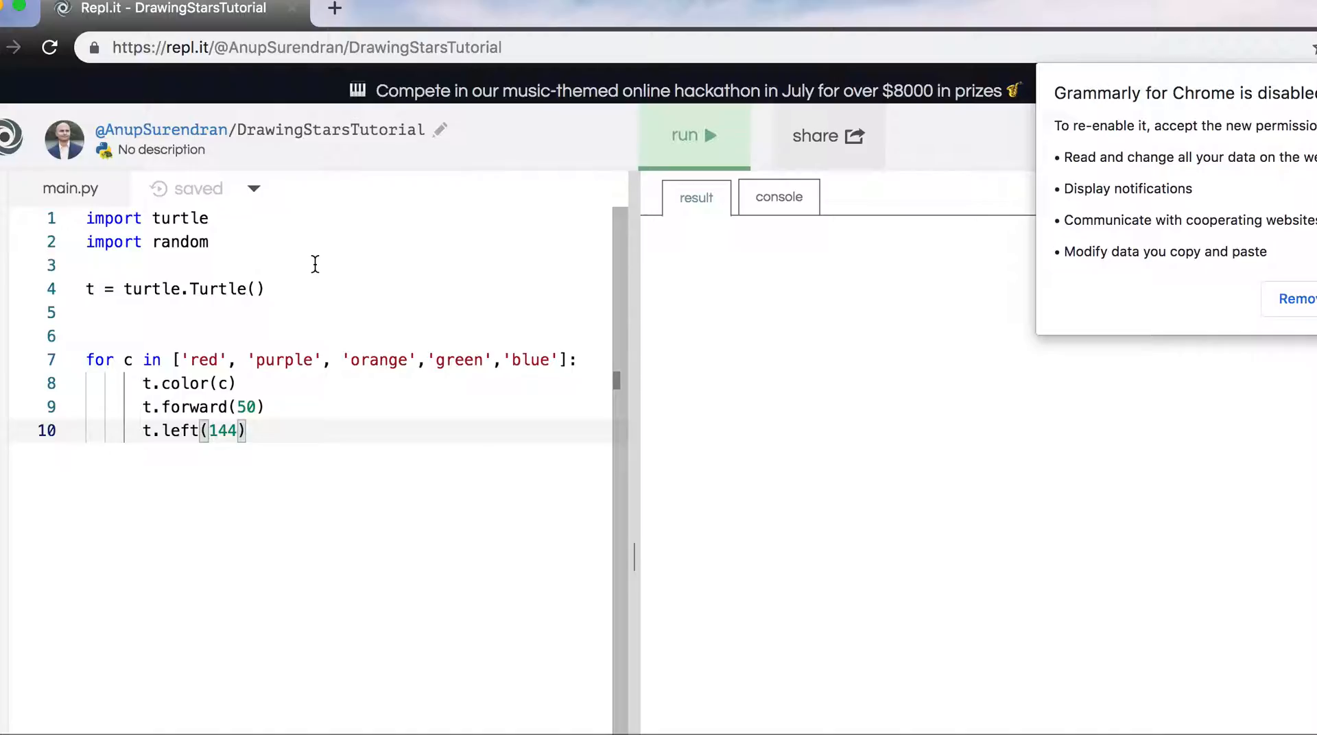
{"action": "mouse_move", "coordinate": [303, 269]}
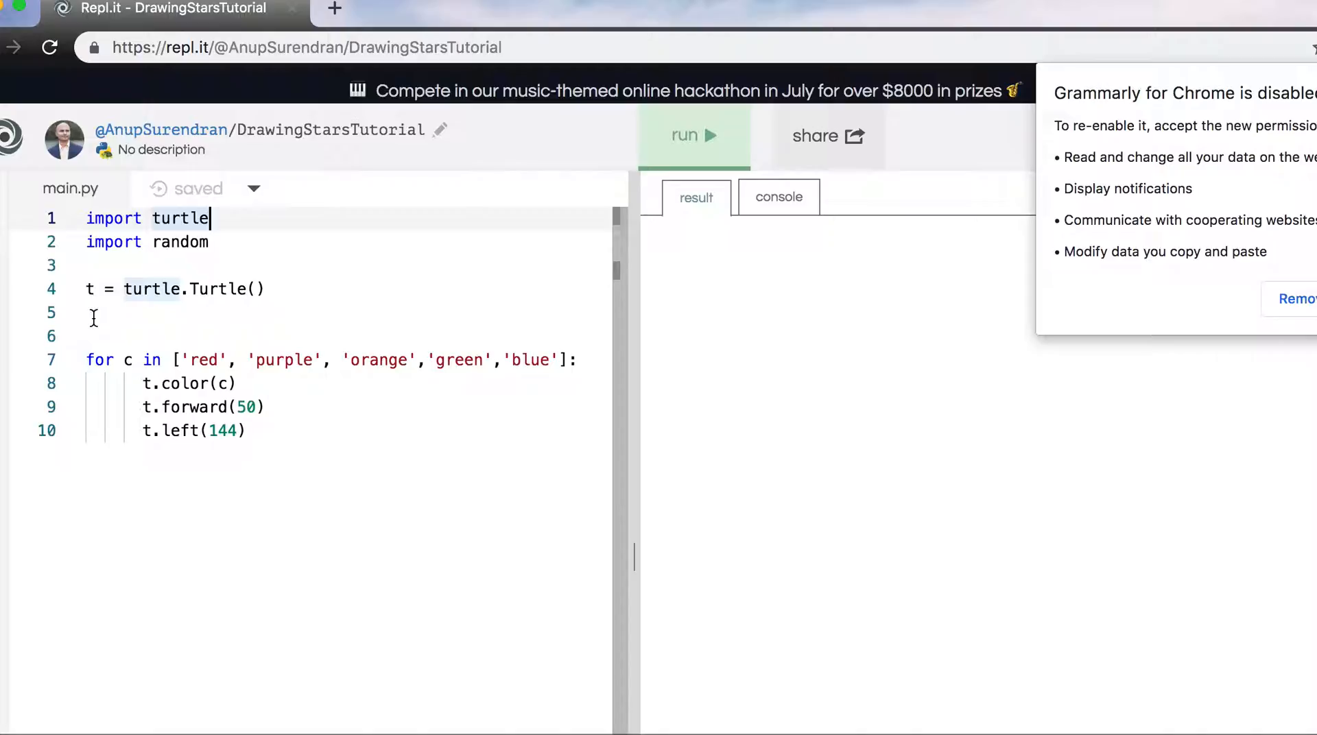
{"action": "mouse_move", "coordinate": [233, 284]}
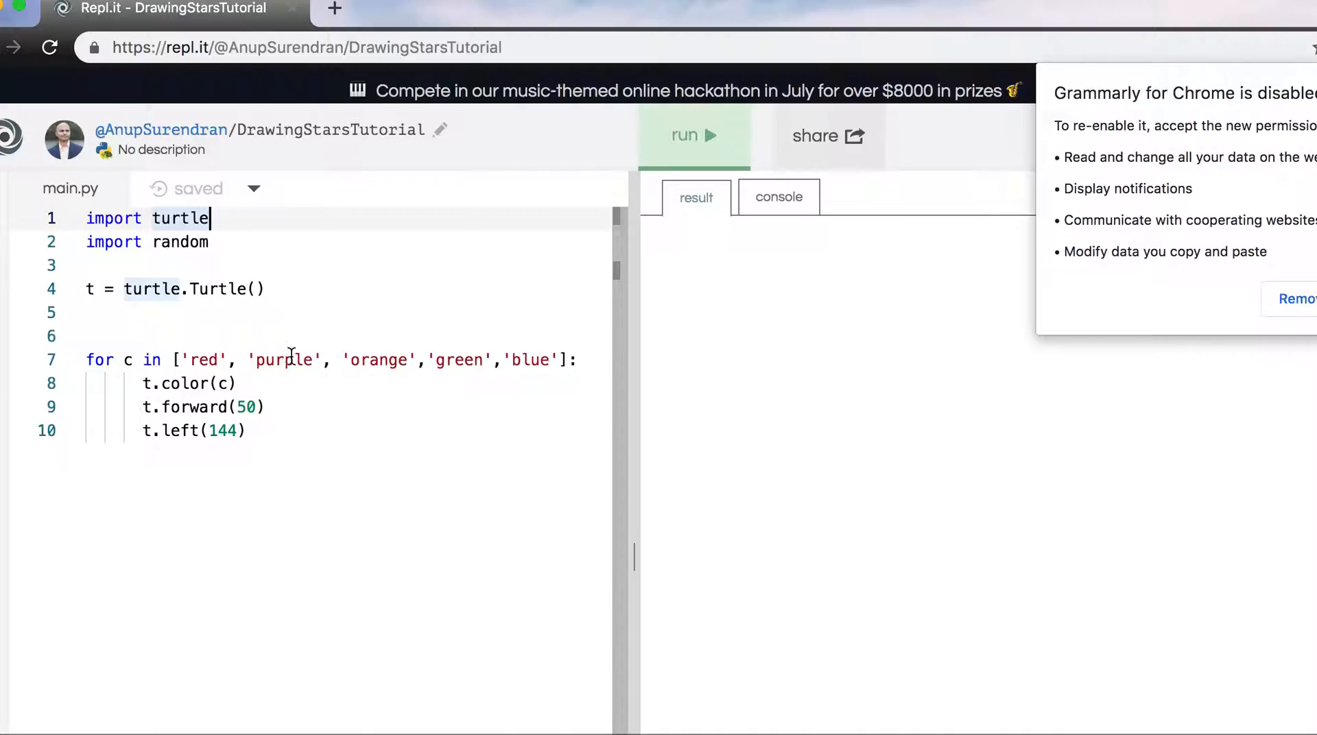
{"action": "mouse_move", "coordinate": [407, 359]}
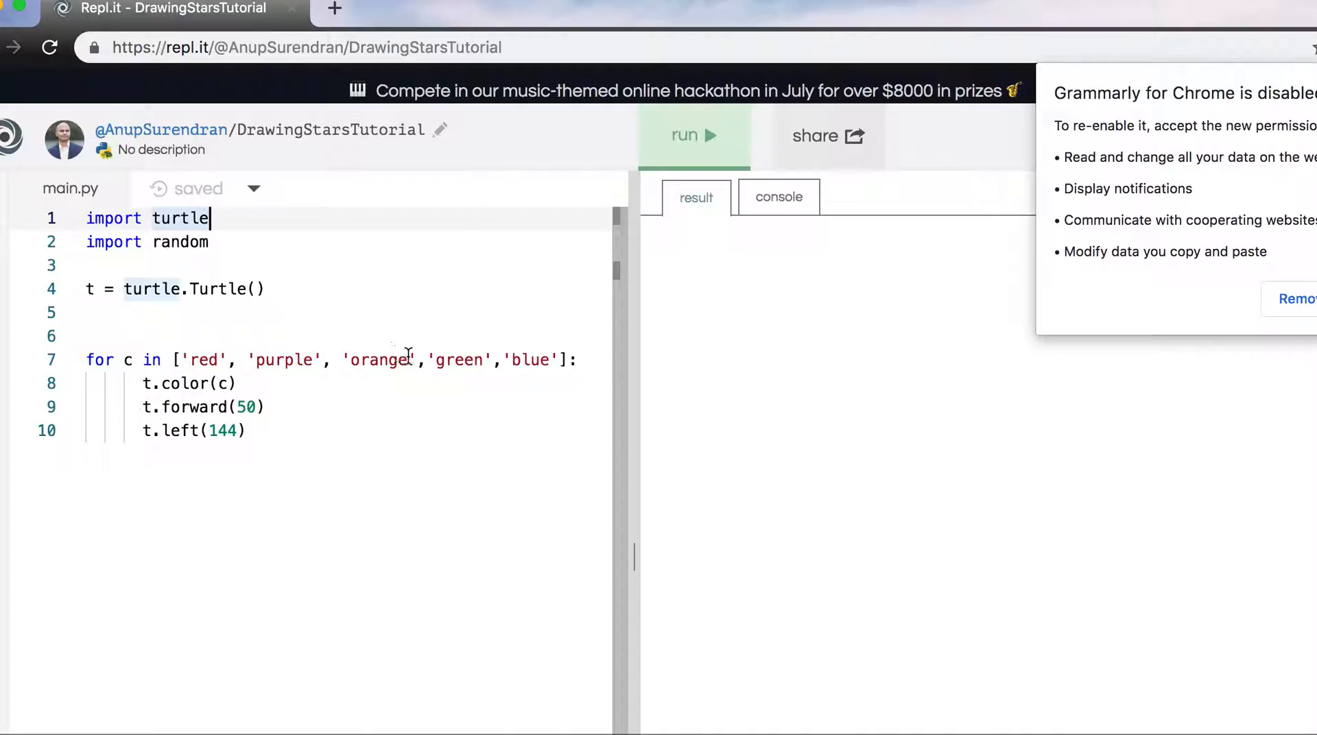
{"action": "mouse_move", "coordinate": [147, 383]}
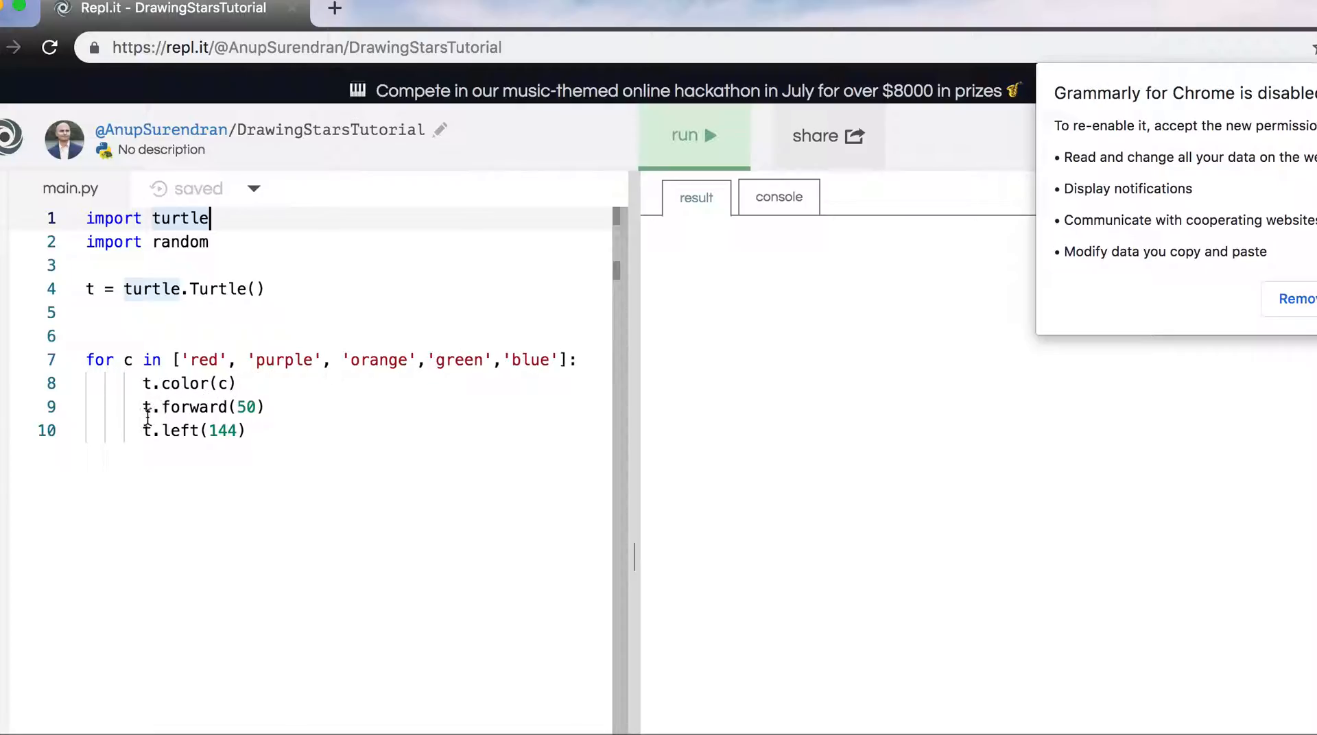
{"action": "mouse_move", "coordinate": [330, 388]}
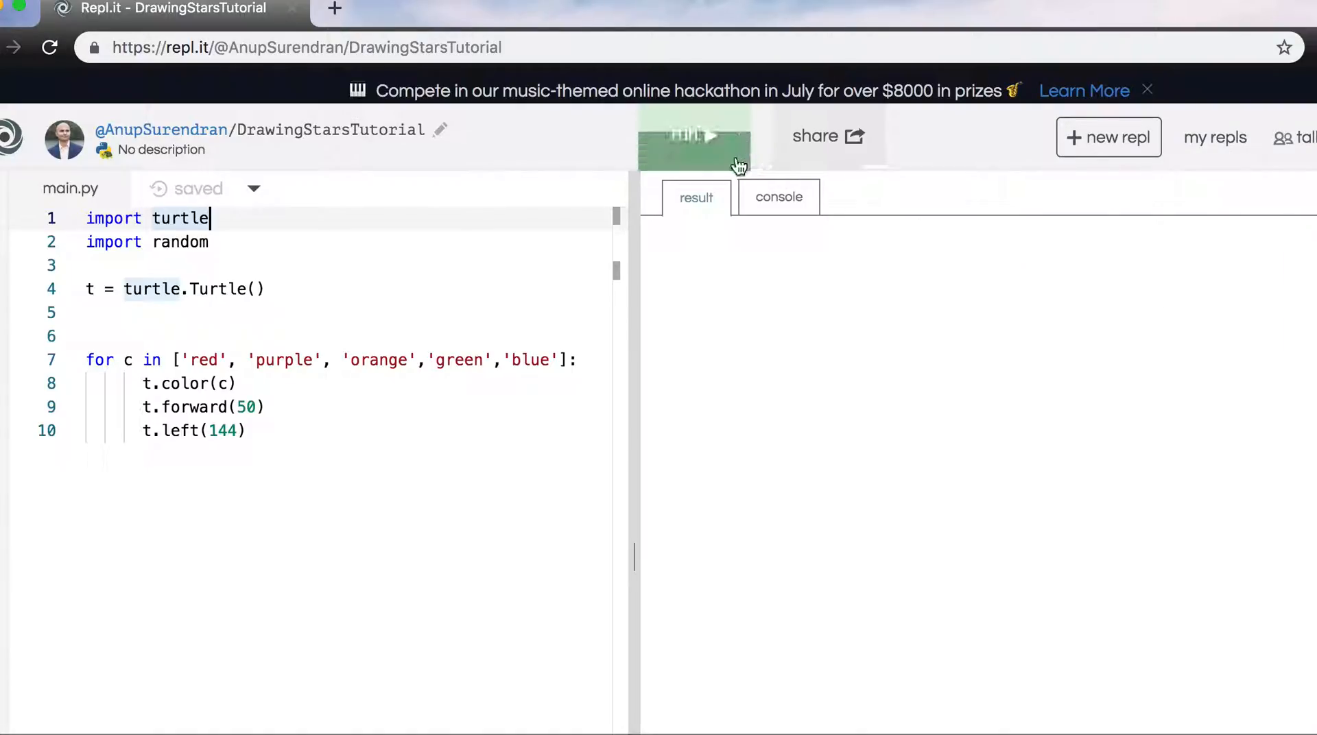
{"action": "mouse_move", "coordinate": [694, 136]}
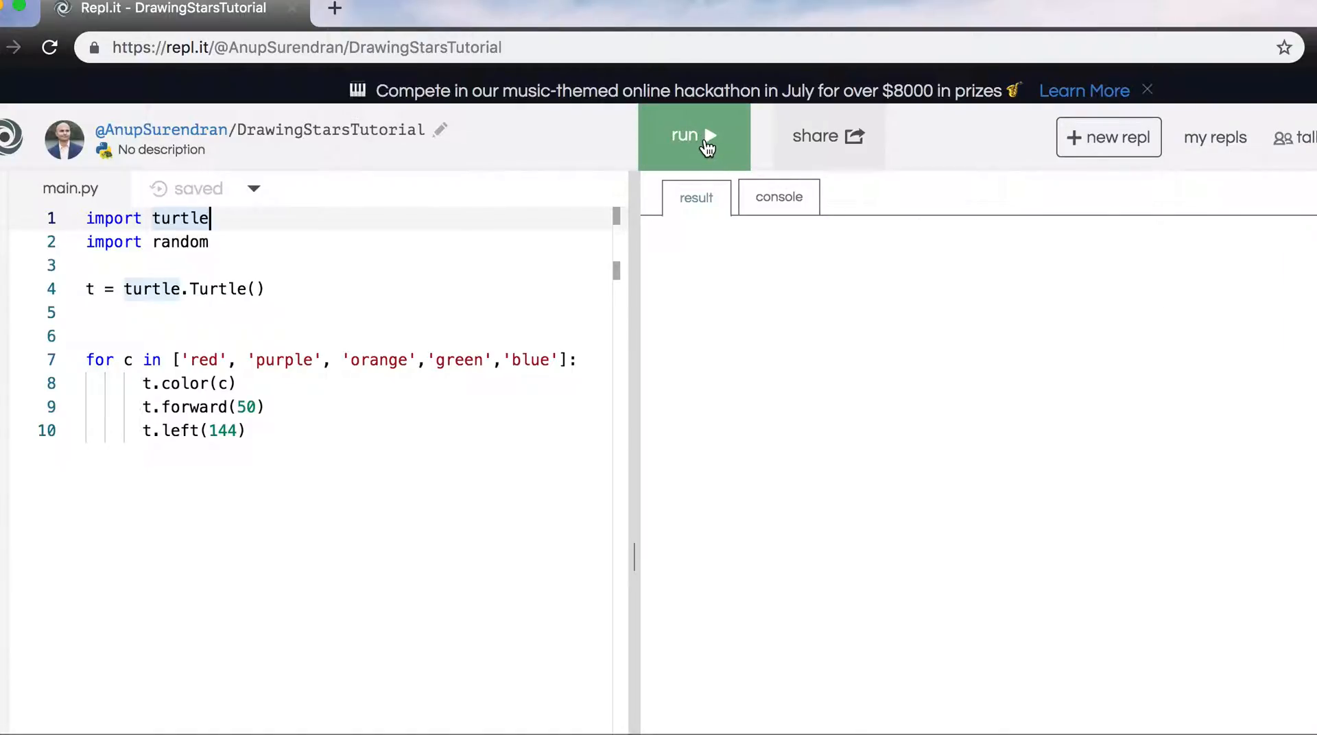
Step: Run the program so the turtle draws the small five-coloured star on the canvas
{"action": "left_click", "coordinate": [684, 135]}
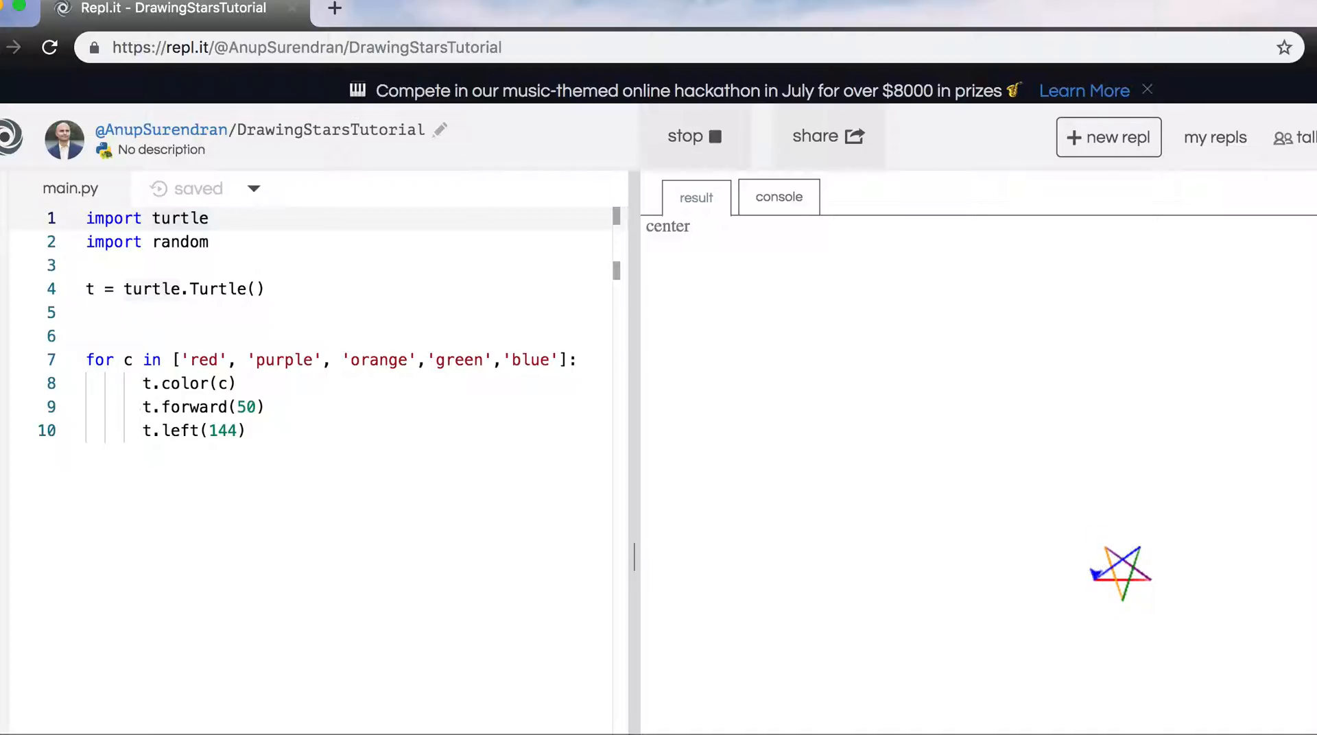
{"action": "left_click", "coordinate": [694, 136]}
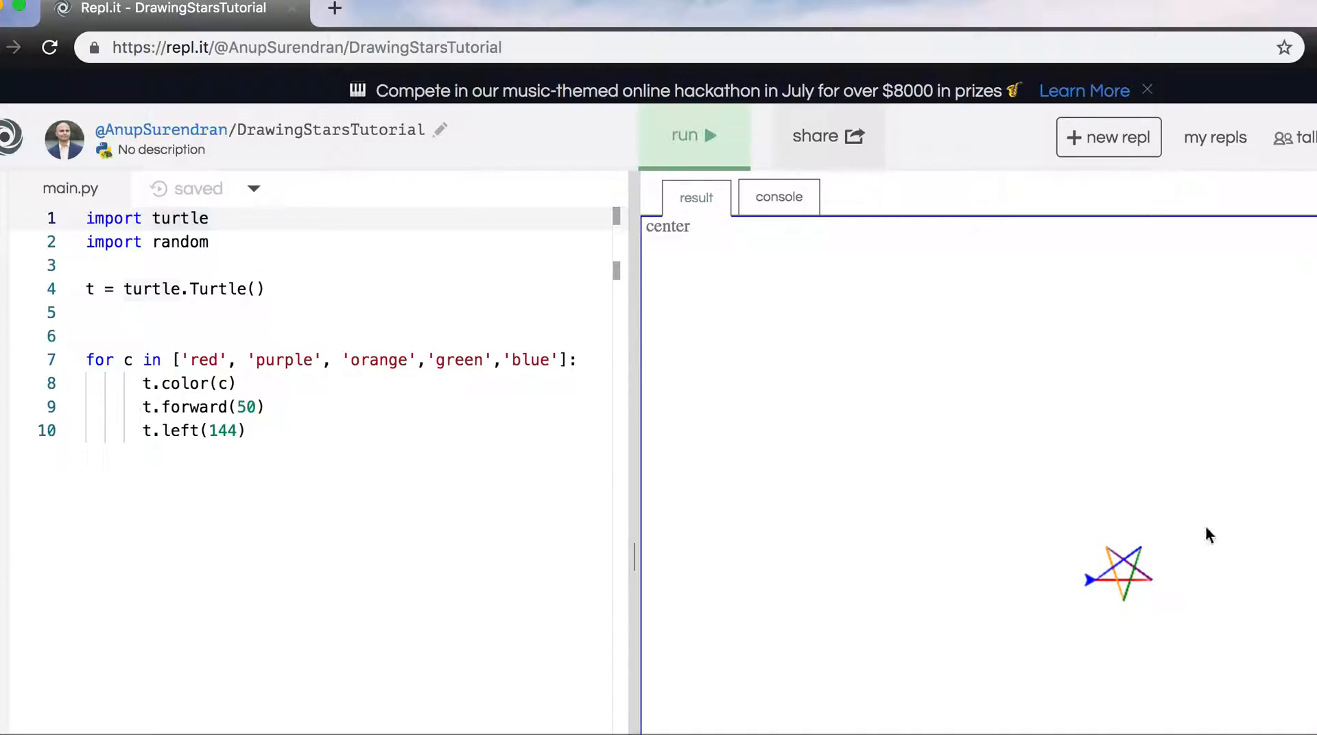
{"action": "left_click", "coordinate": [694, 136]}
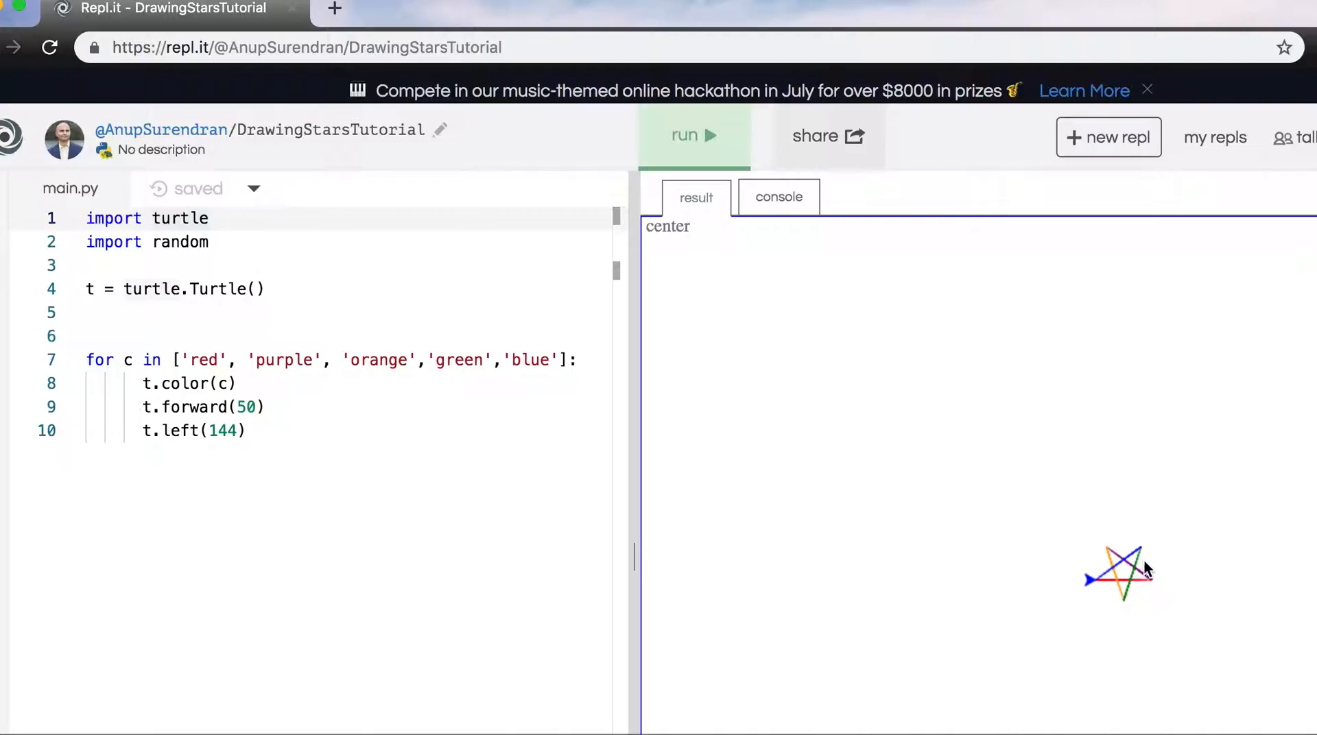
{"action": "mouse_move", "coordinate": [687, 535]}
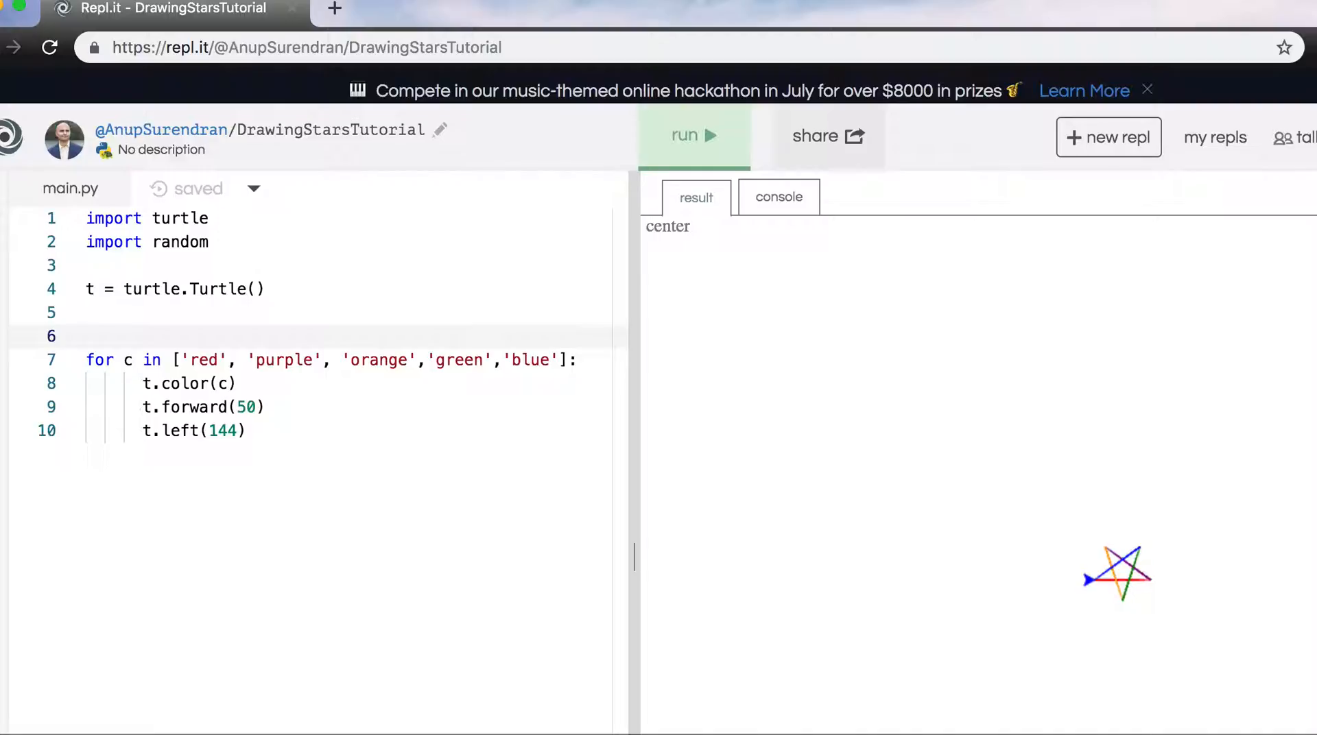
Step: Add an outer 'for lots in range' loop with t.penup and t.pendown lines inside it
{"action": "type", "text": "for"}
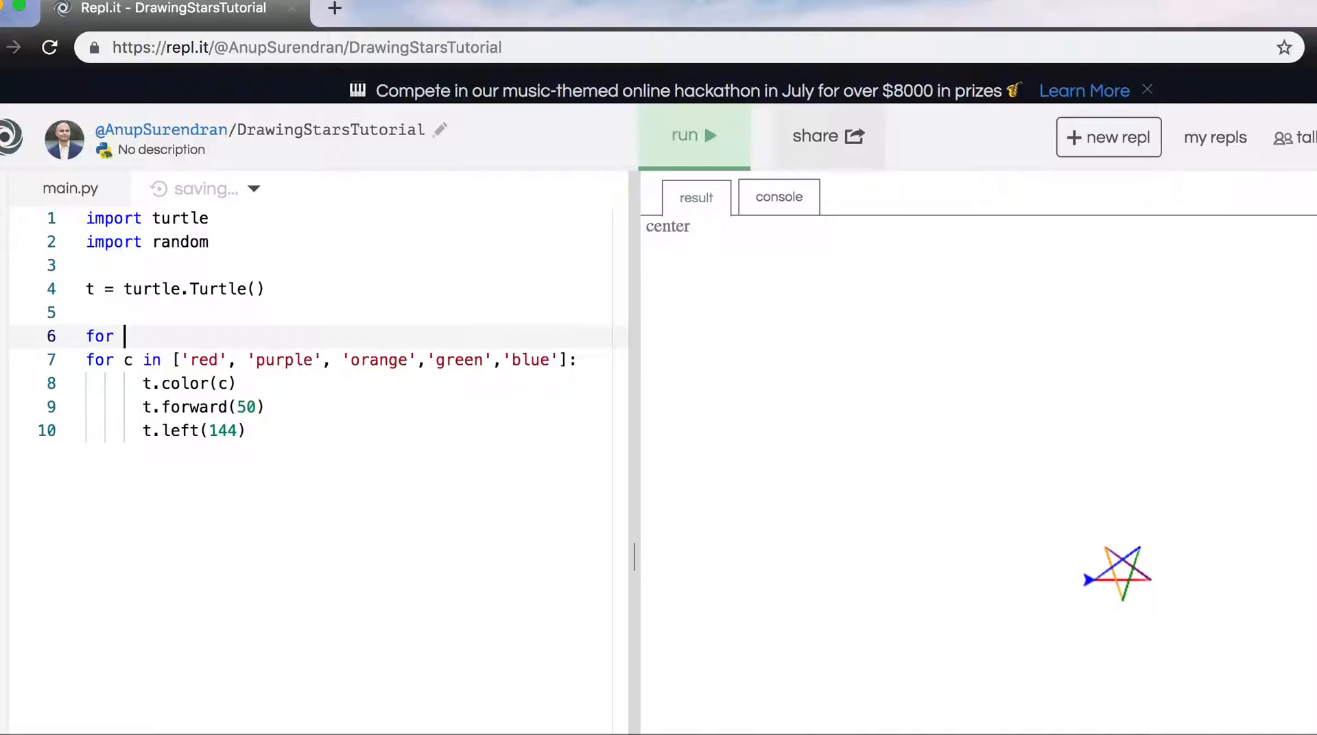
{"action": "type", "text": "lots"}
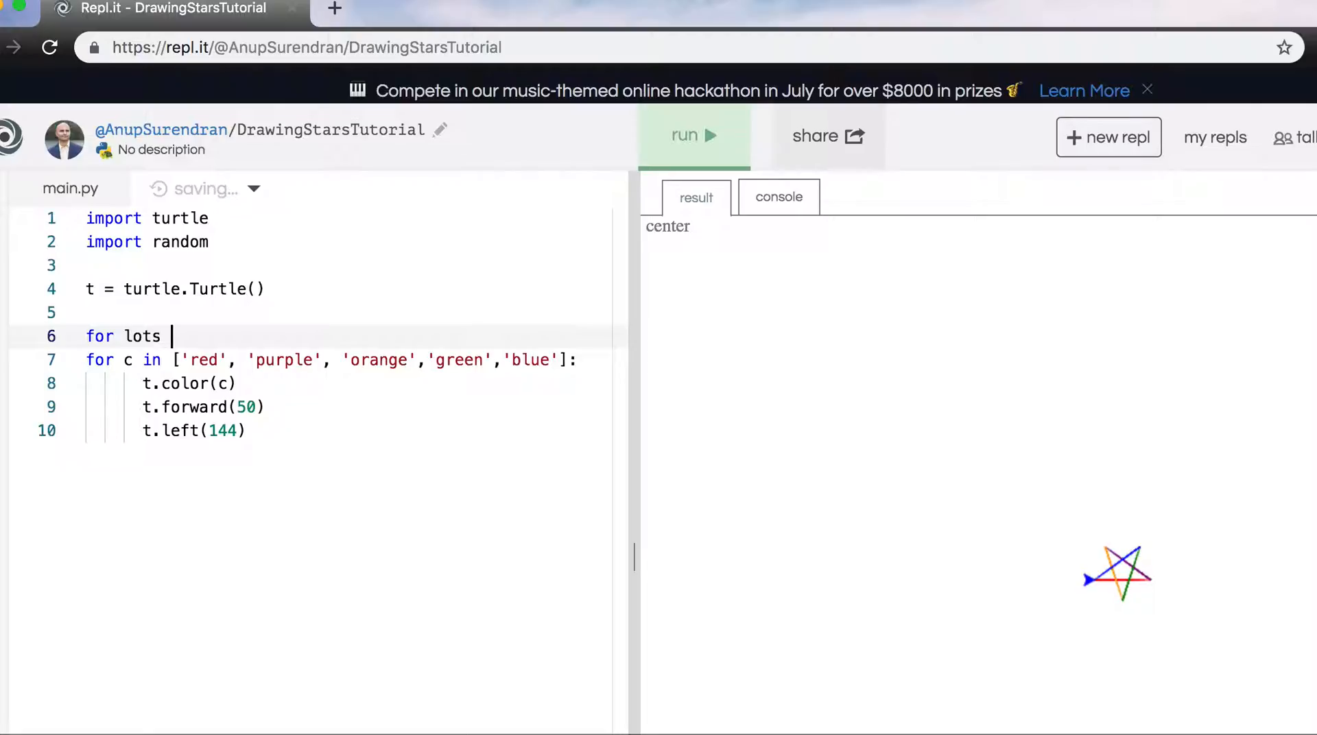
{"action": "type", "text": "in range ()"}
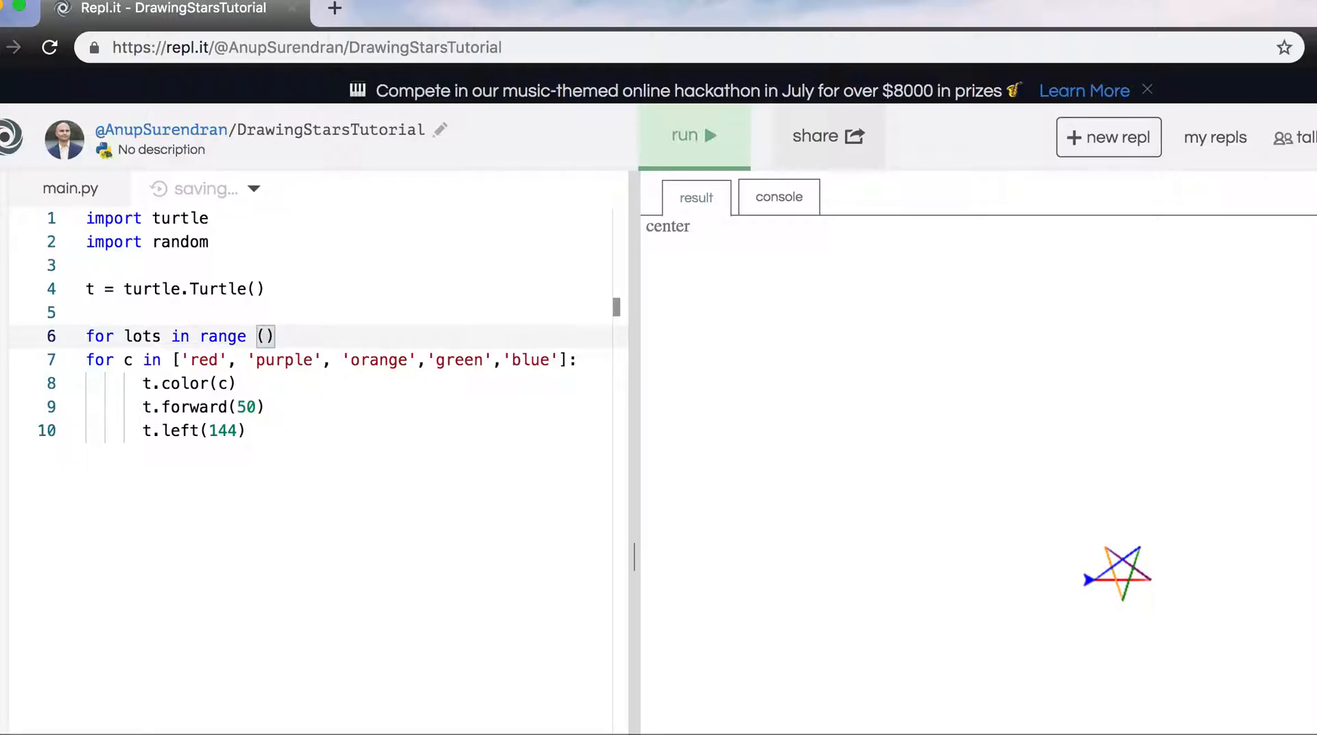
{"action": "type", "text": "1,11"}
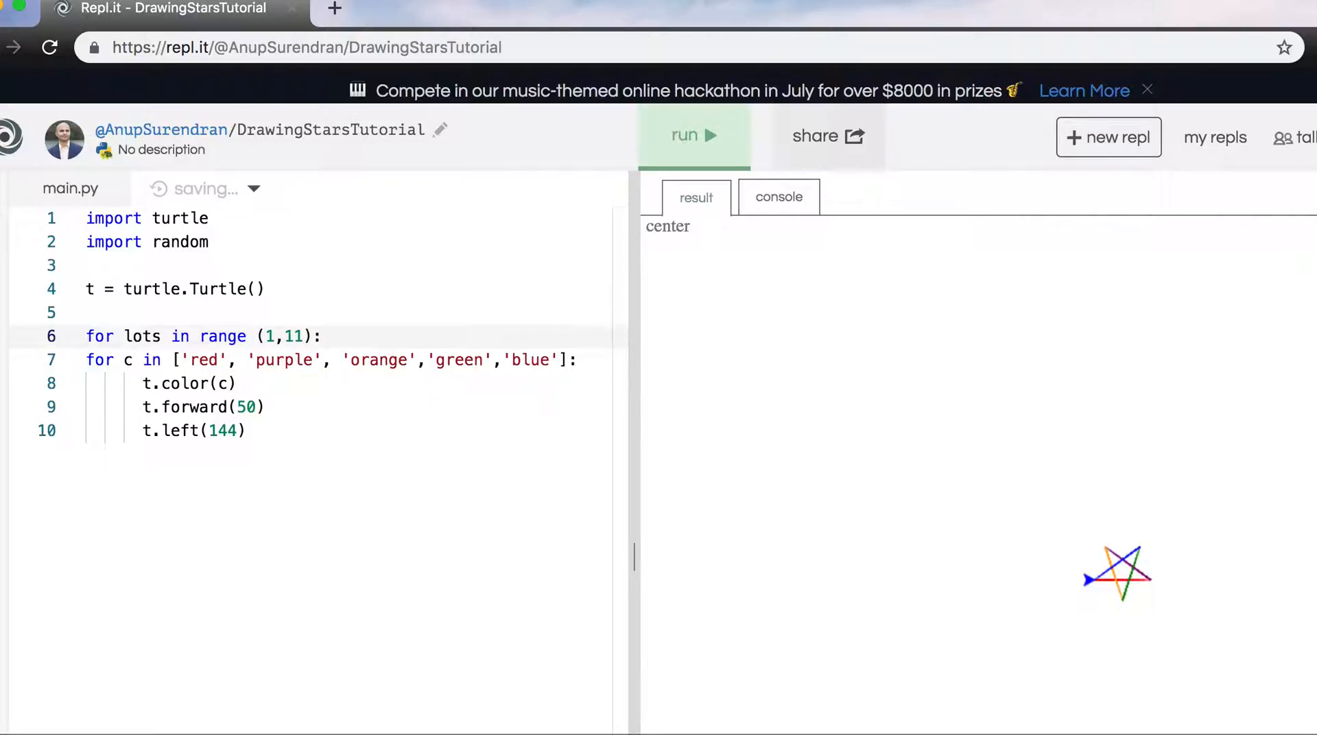
{"action": "key", "text": "enter"}
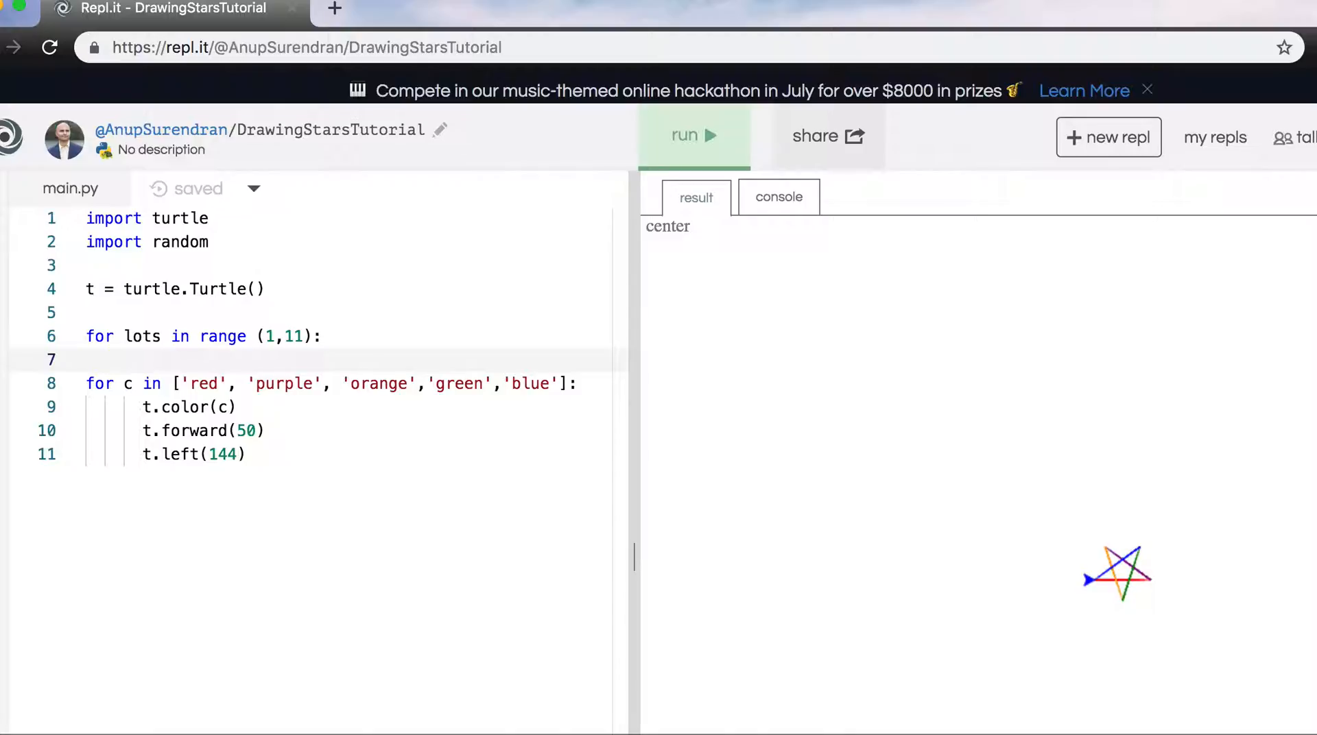
{"action": "type", "text": "t.penup("}
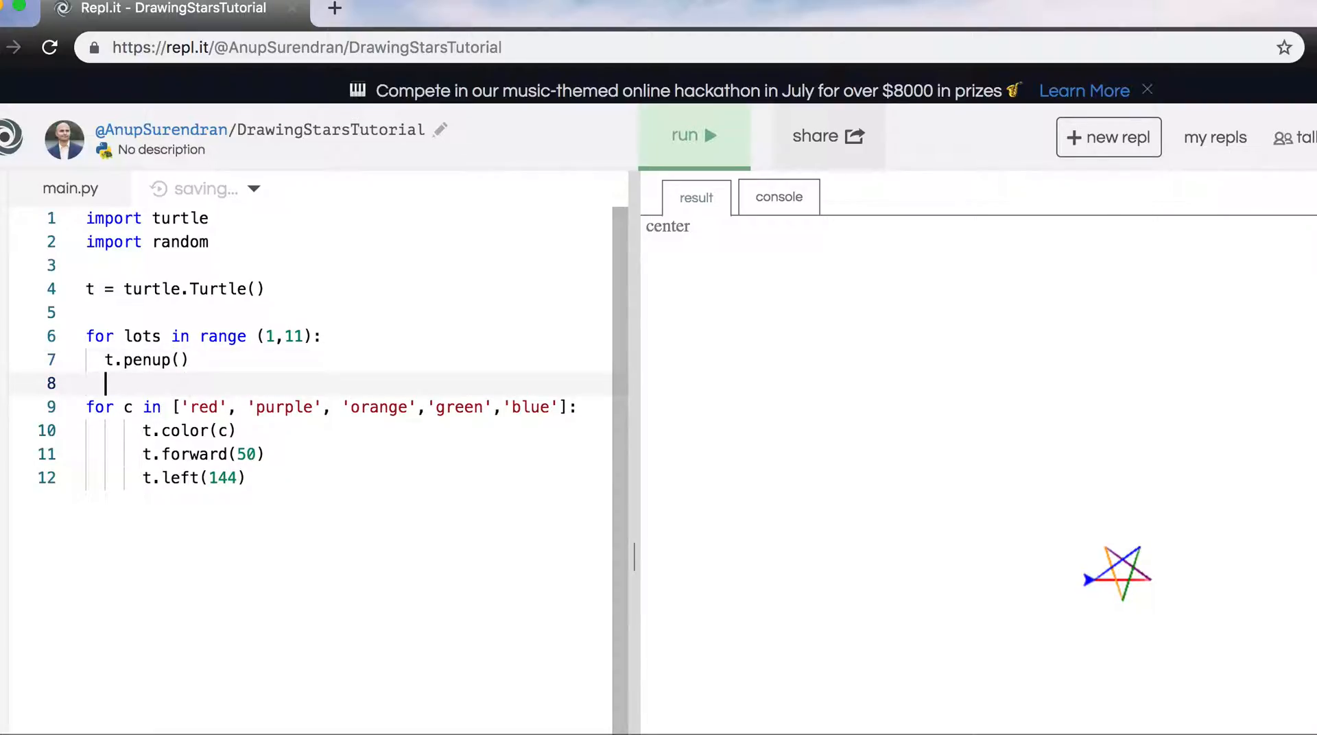
{"action": "type", "text": "t.pendow"}
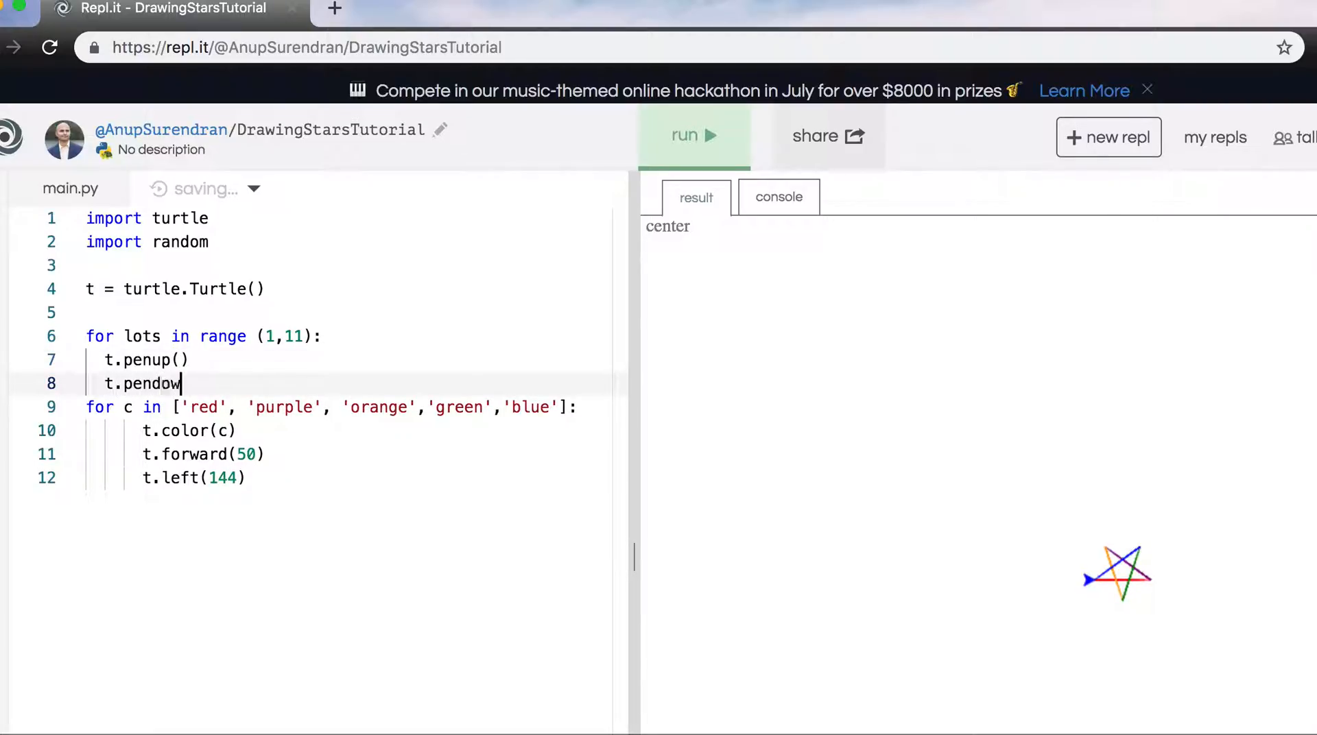
{"action": "key", "text": "Enter"}
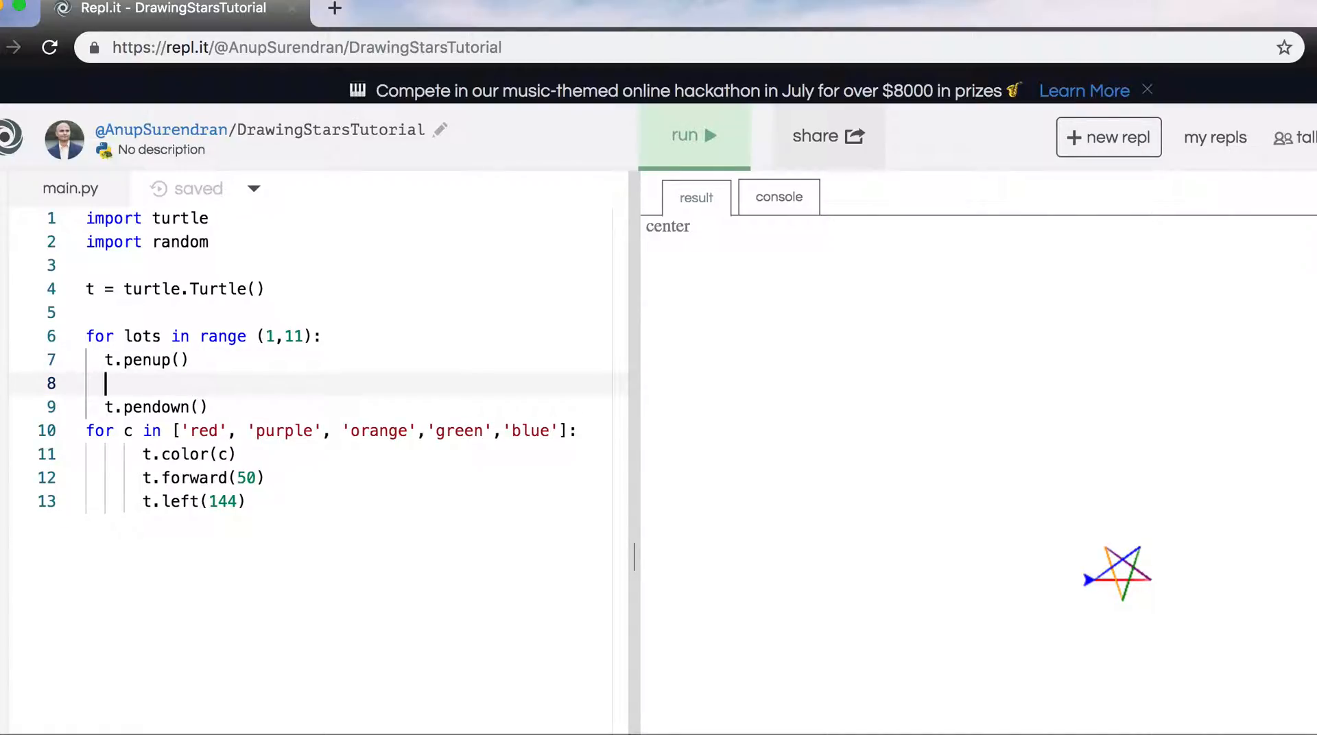
Step: Set x to random.randint(-300,300) in t.setx and begin random.randint( in t.sety
{"action": "type", "text": "t.setx("}
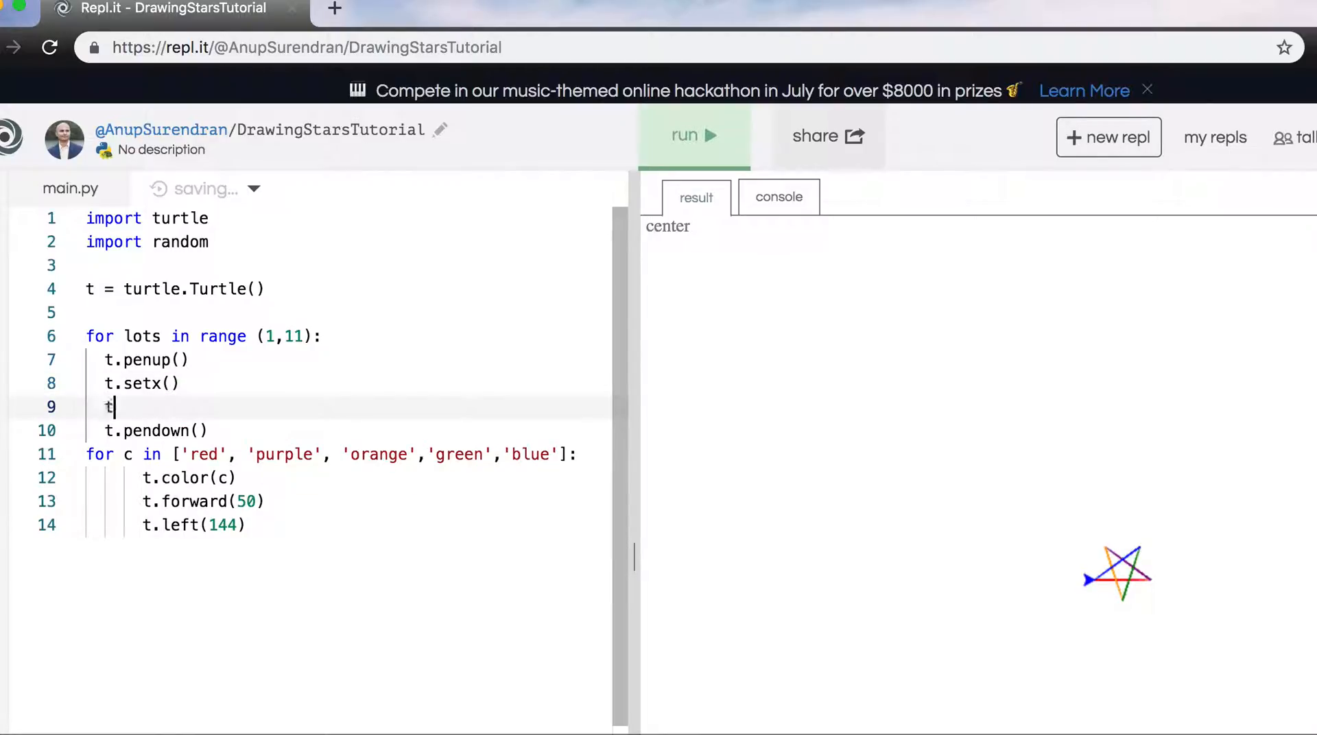
{"action": "type", "text": ".set"}
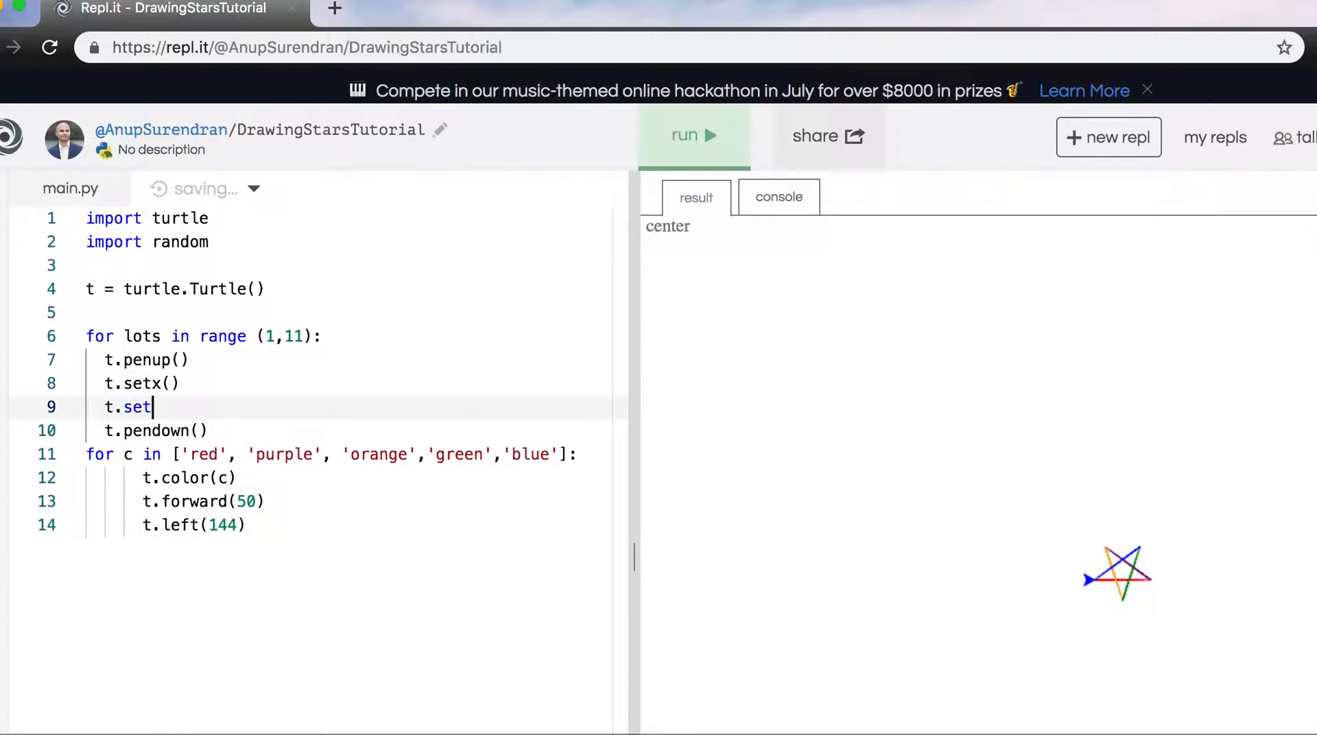
{"action": "type", "text": "y()"}
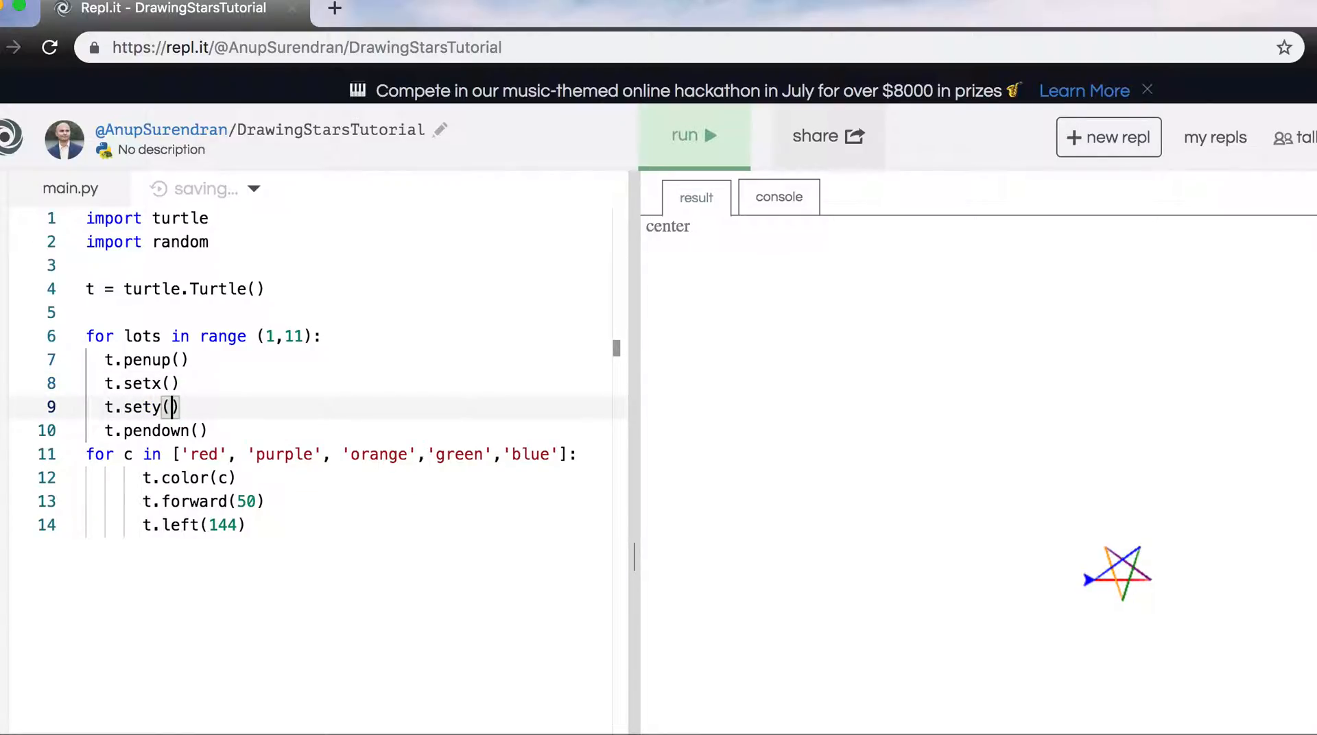
{"action": "type", "text": "random"}
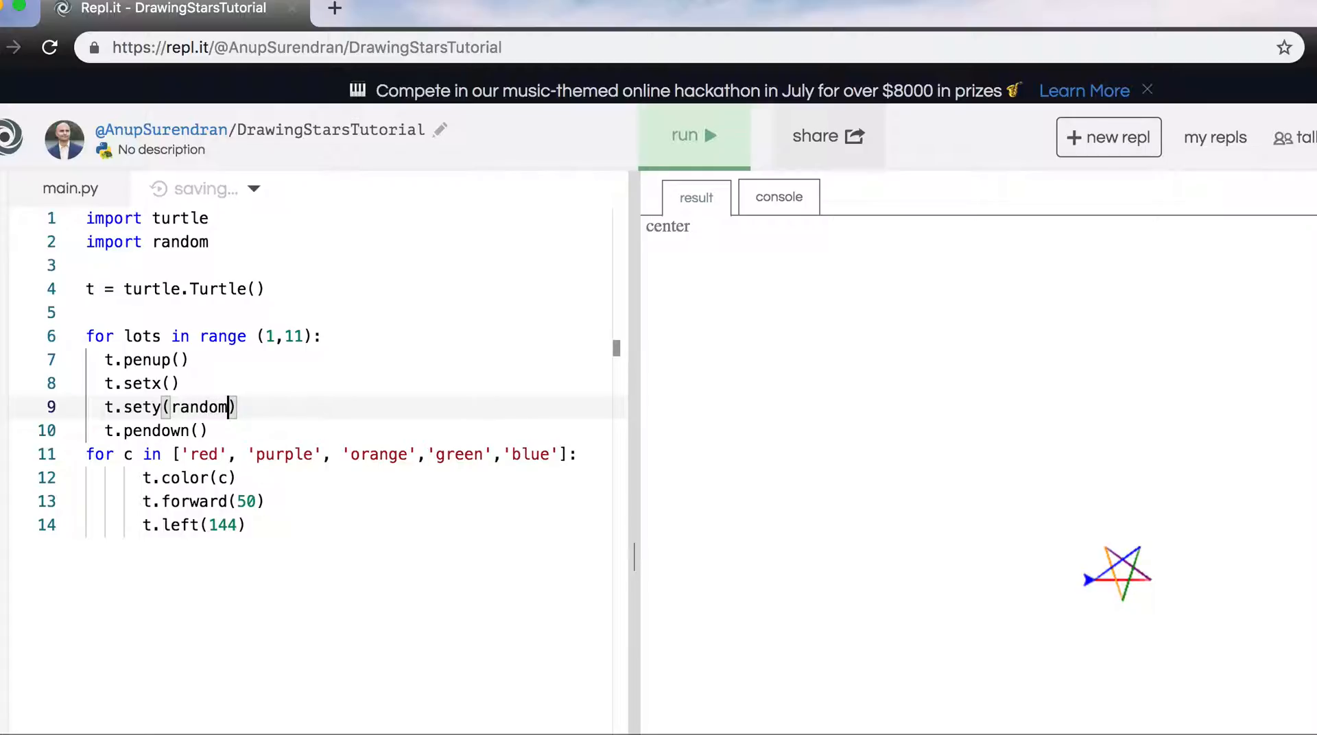
{"action": "type", "text": "random."}
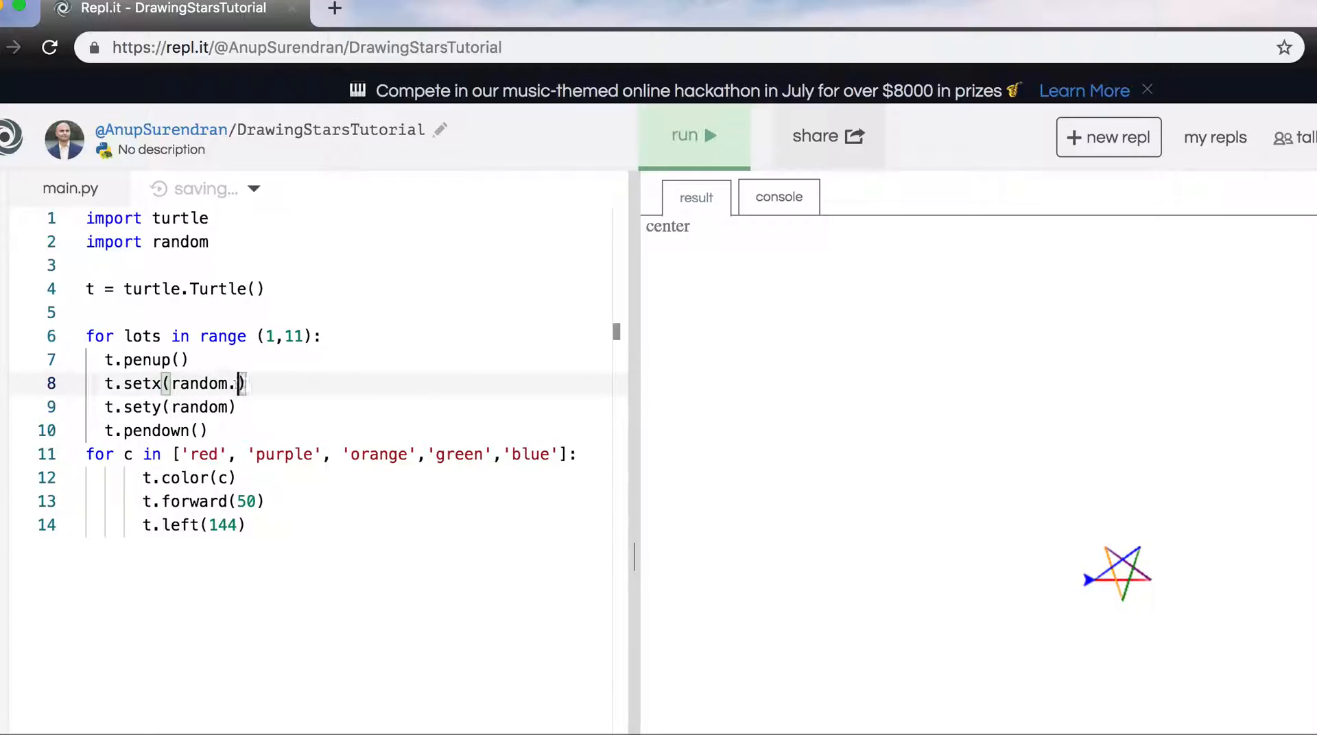
{"action": "type", "text": "randomin("}
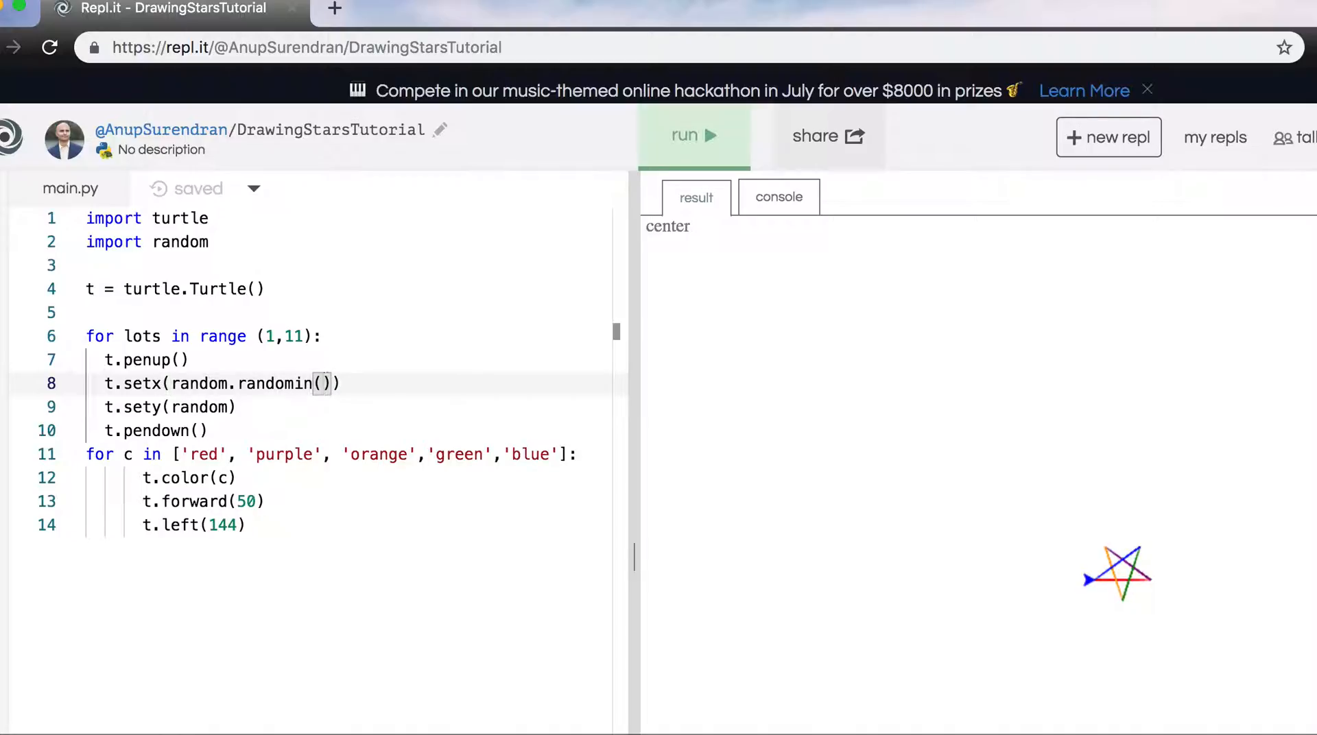
{"action": "type", "text": "-"}
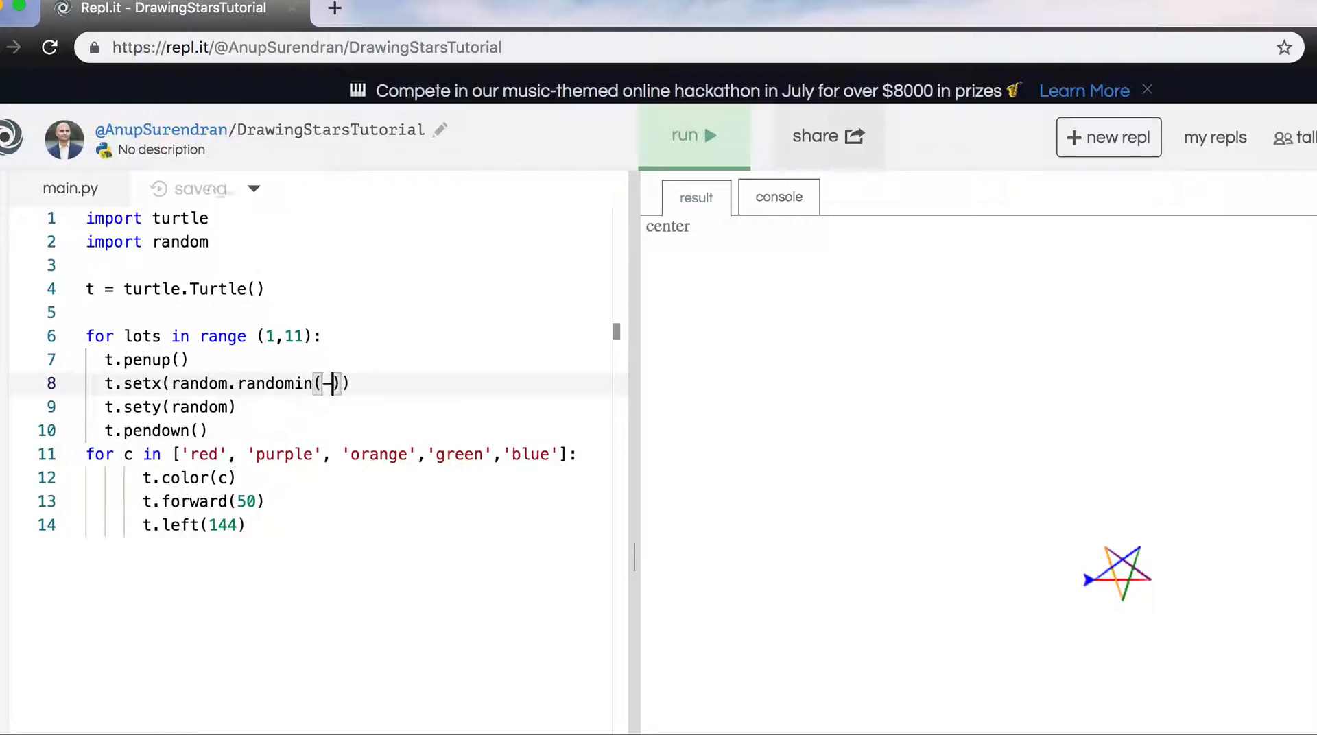
{"action": "type", "text": "30"}
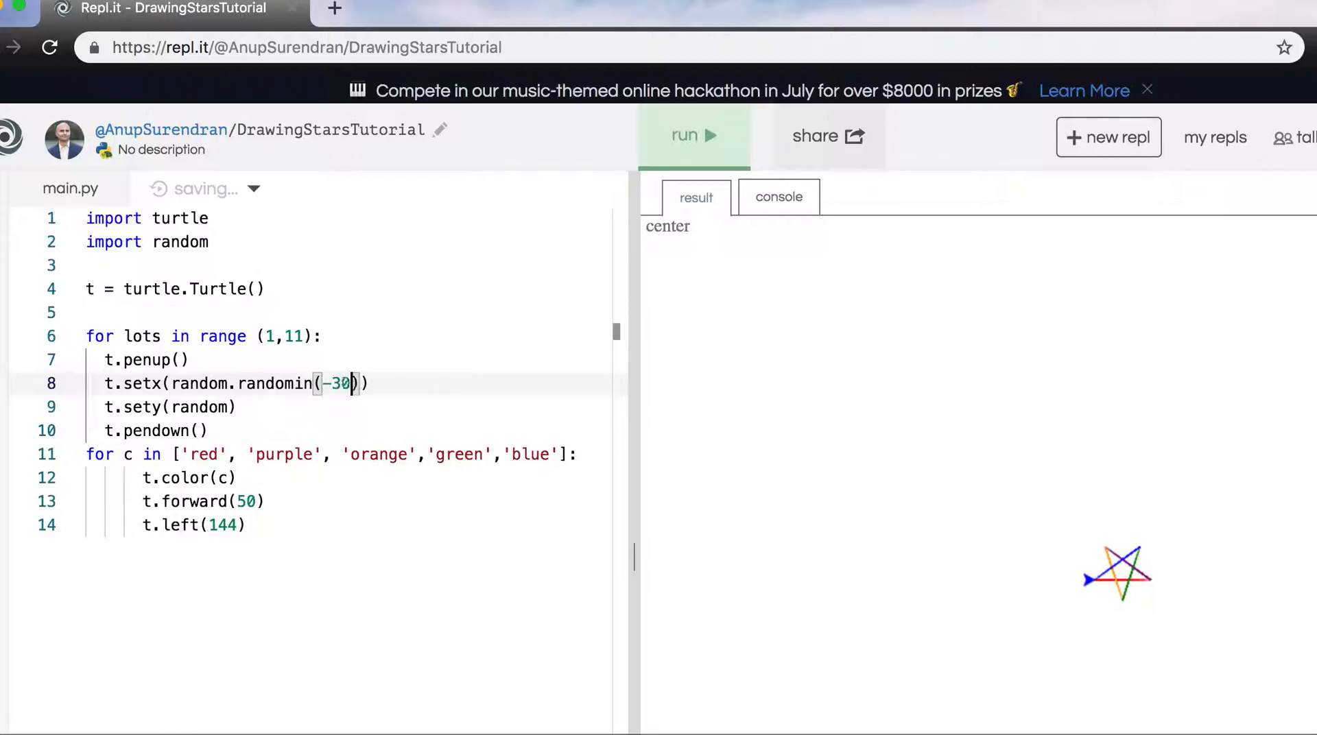
{"action": "type", "text": "0,"}
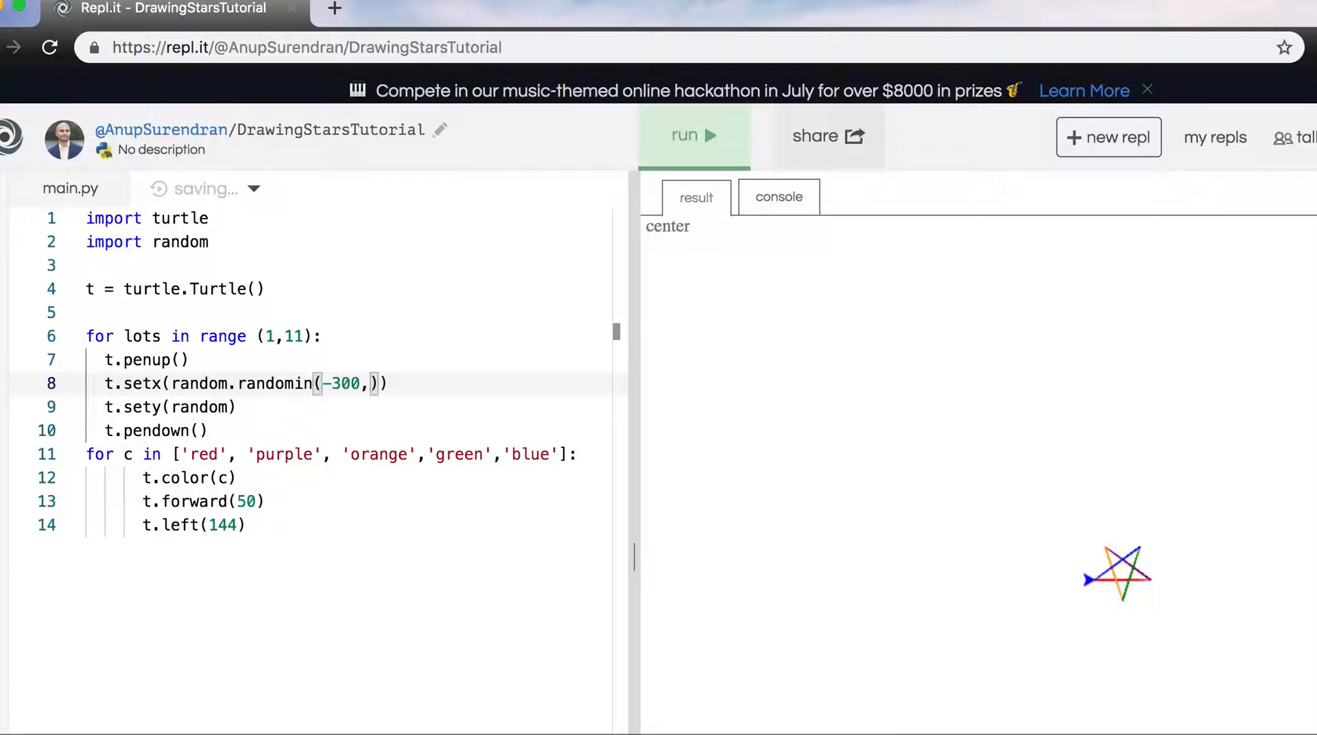
{"action": "type", "text": "300"}
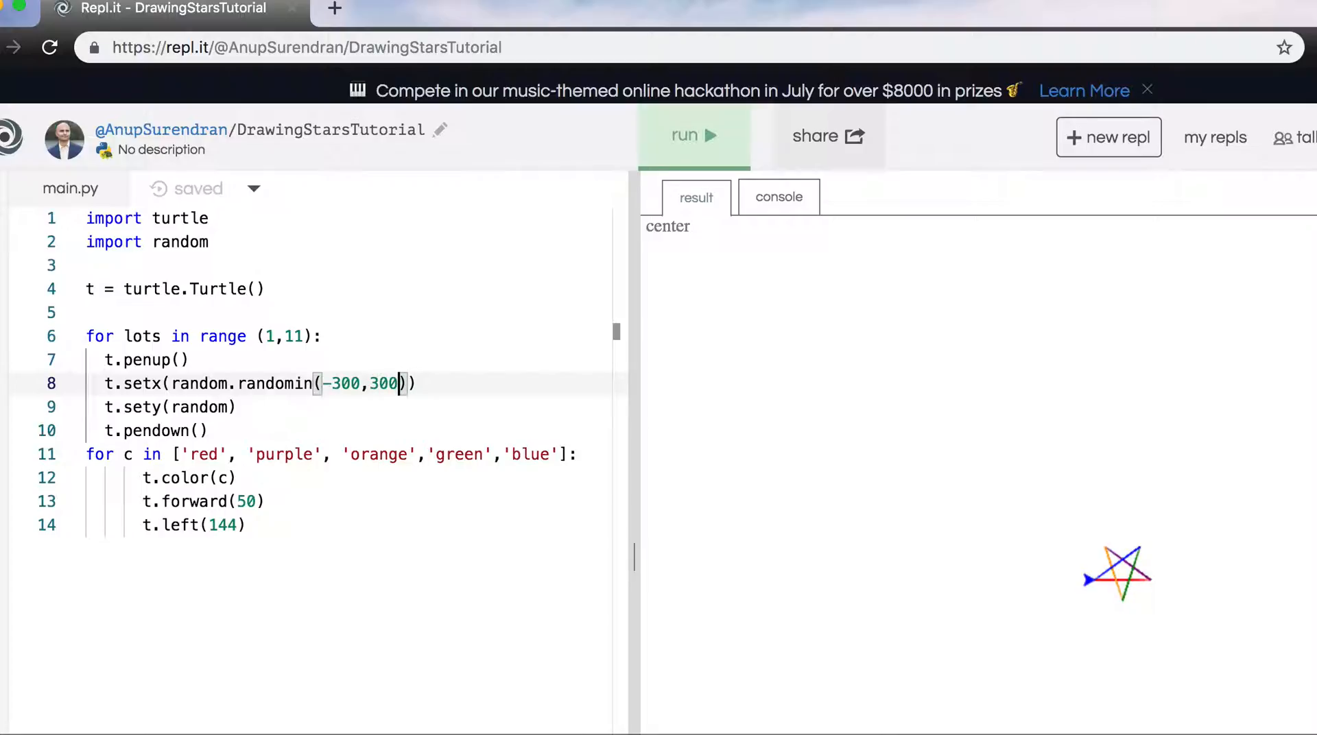
{"action": "type", "text": "t"}
{"action": "left_click", "coordinate": [351, 407]}
{"action": "type", "text": ".randomin"}
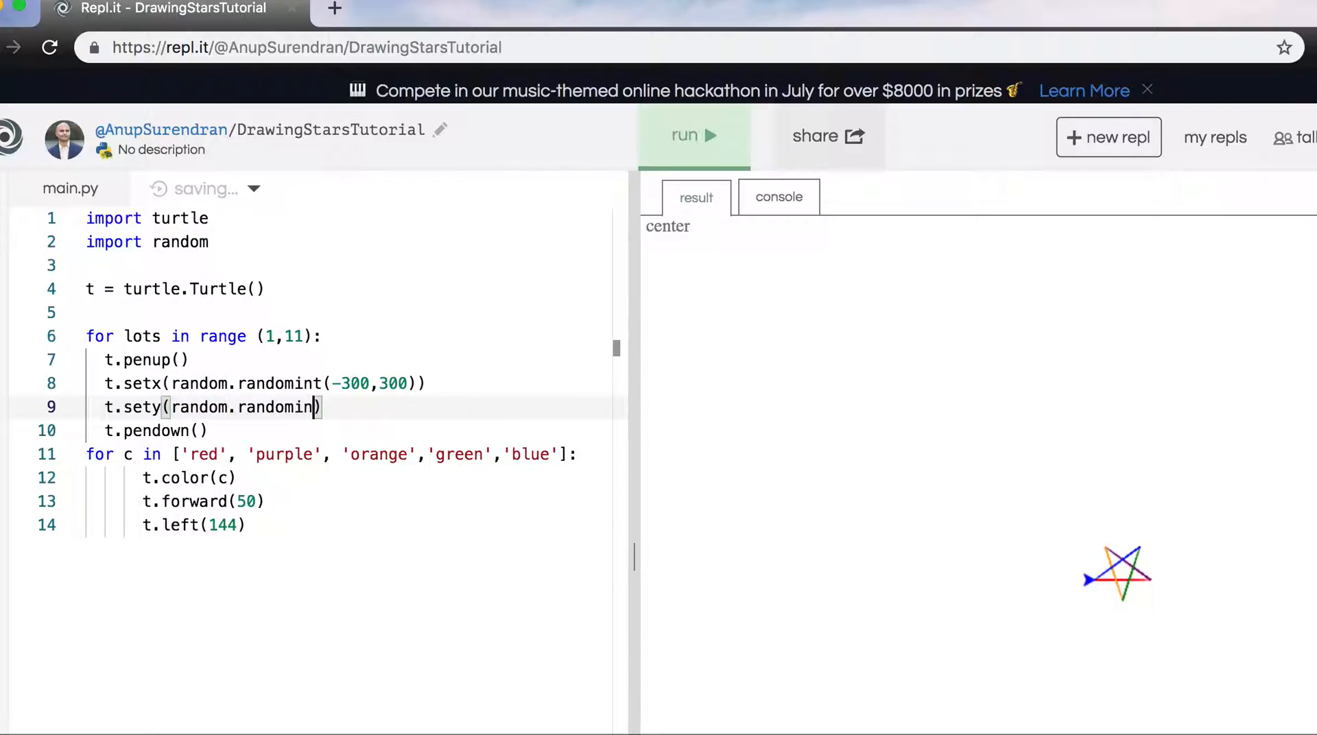
{"action": "type", "text": "(-300,300"}
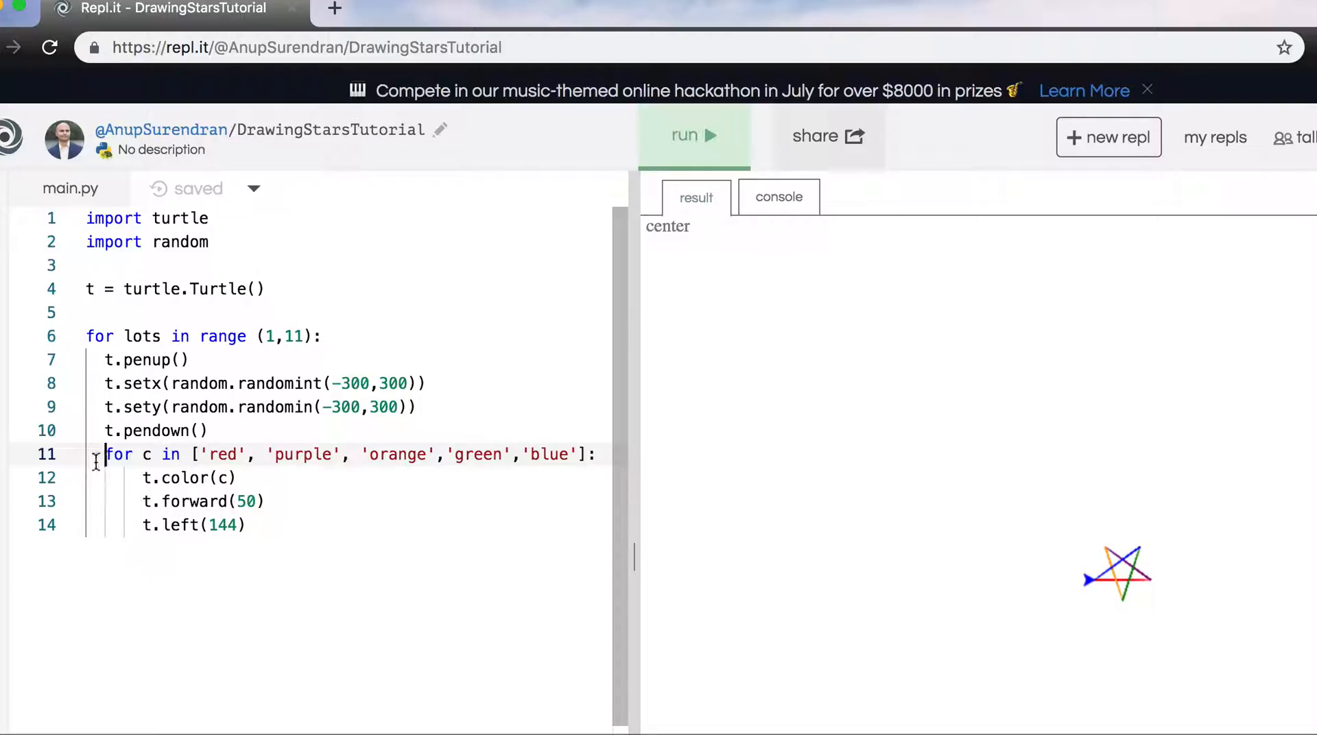
{"action": "mouse_move", "coordinate": [144, 454]}
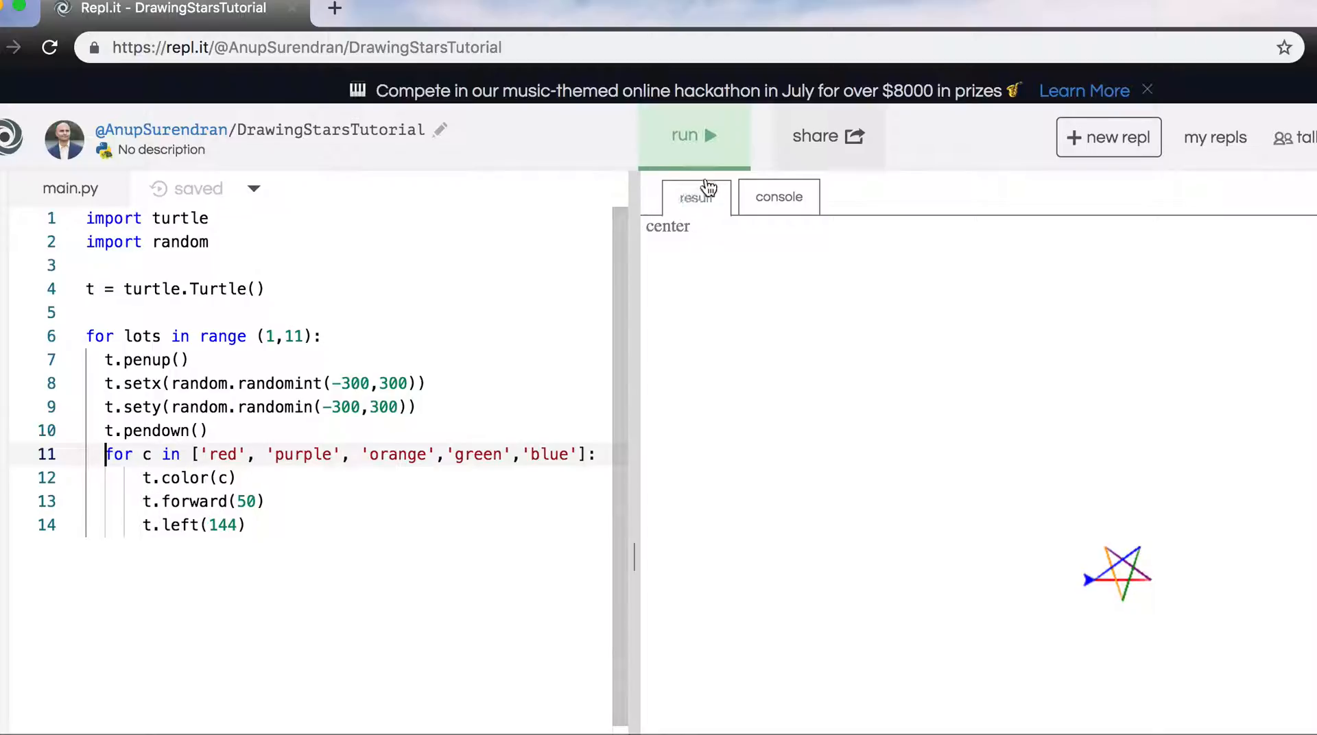
Step: Run the program and read the error reported in the console output
{"action": "left_click", "coordinate": [691, 135]}
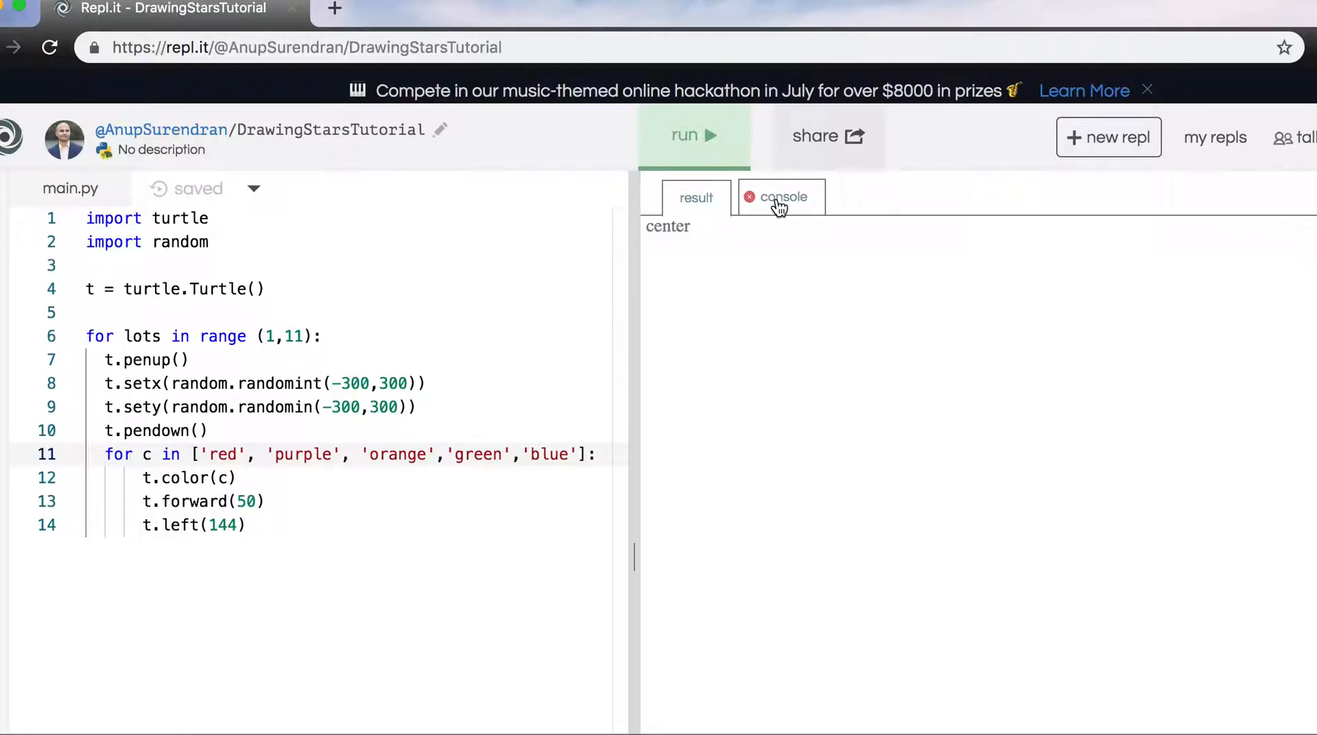
{"action": "left_click", "coordinate": [781, 196]}
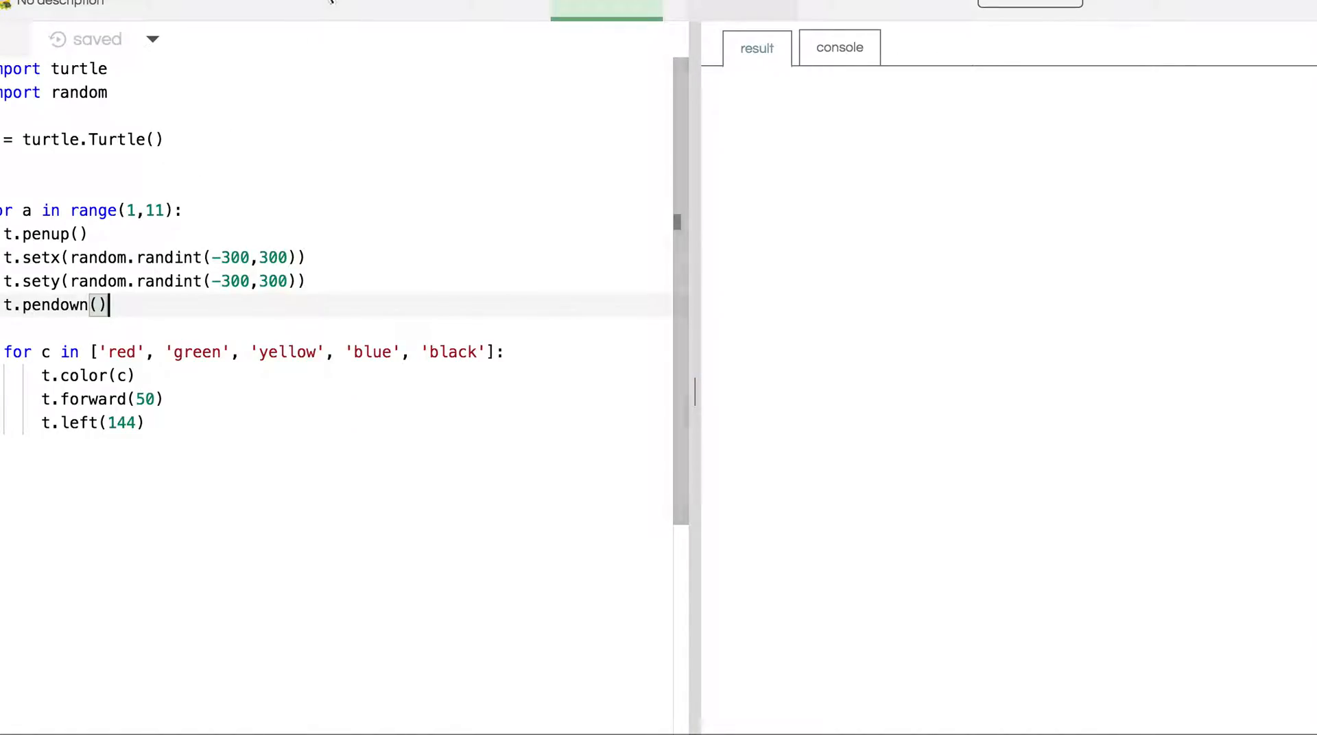
{"action": "mouse_move", "coordinate": [519, 116]}
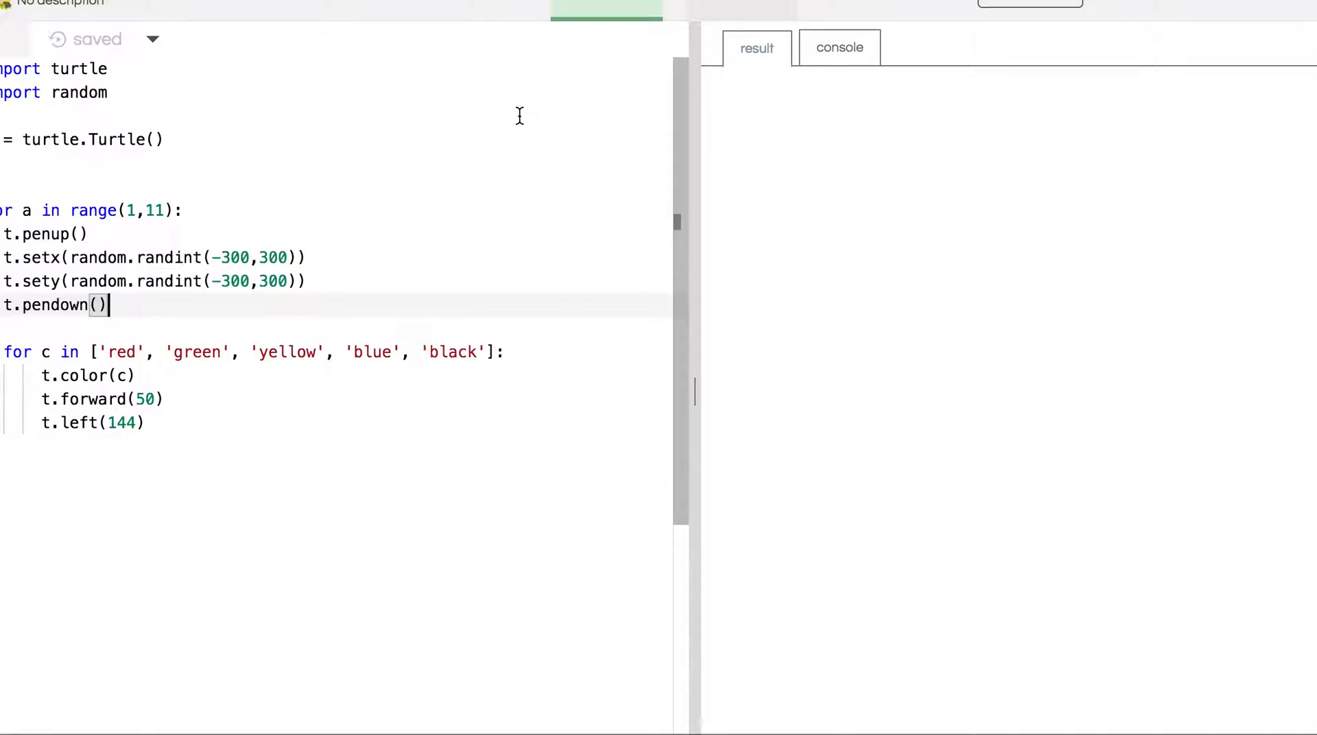
{"action": "mouse_move", "coordinate": [167, 261]}
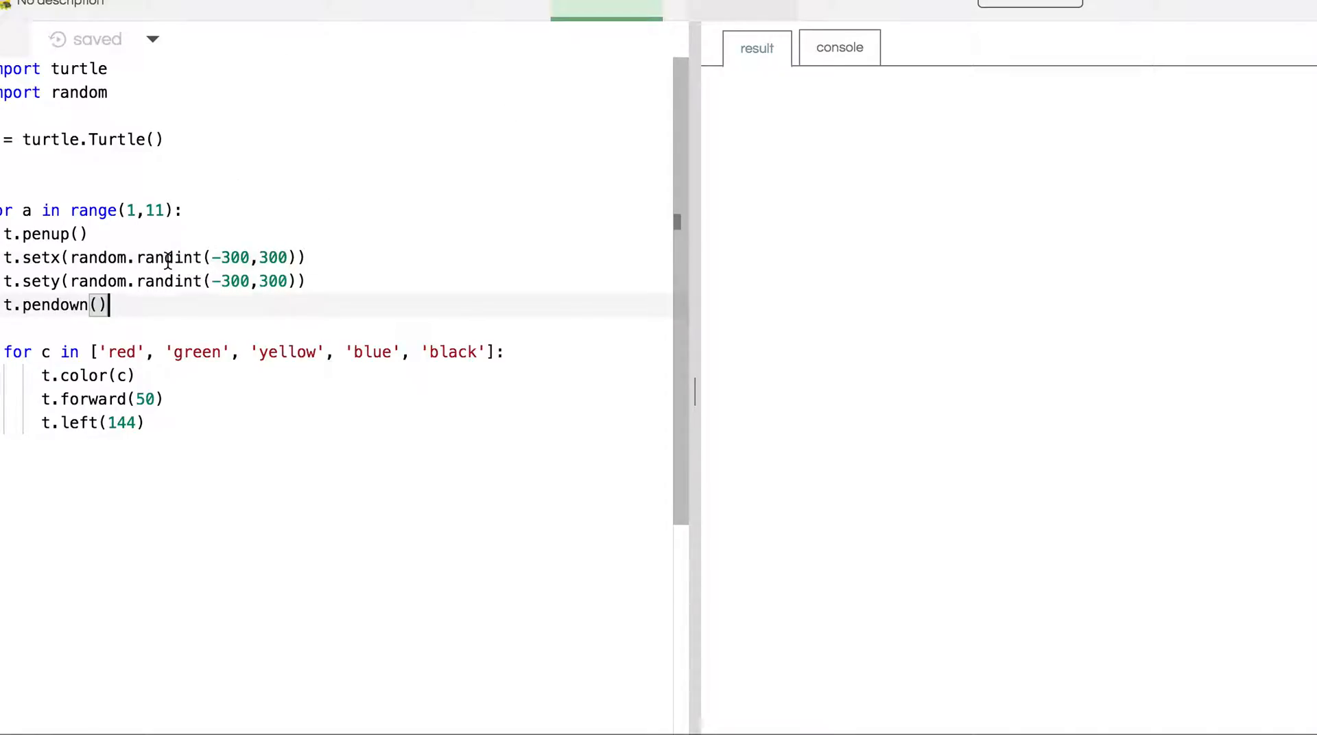
{"action": "double_click", "coordinate": [167, 258]}
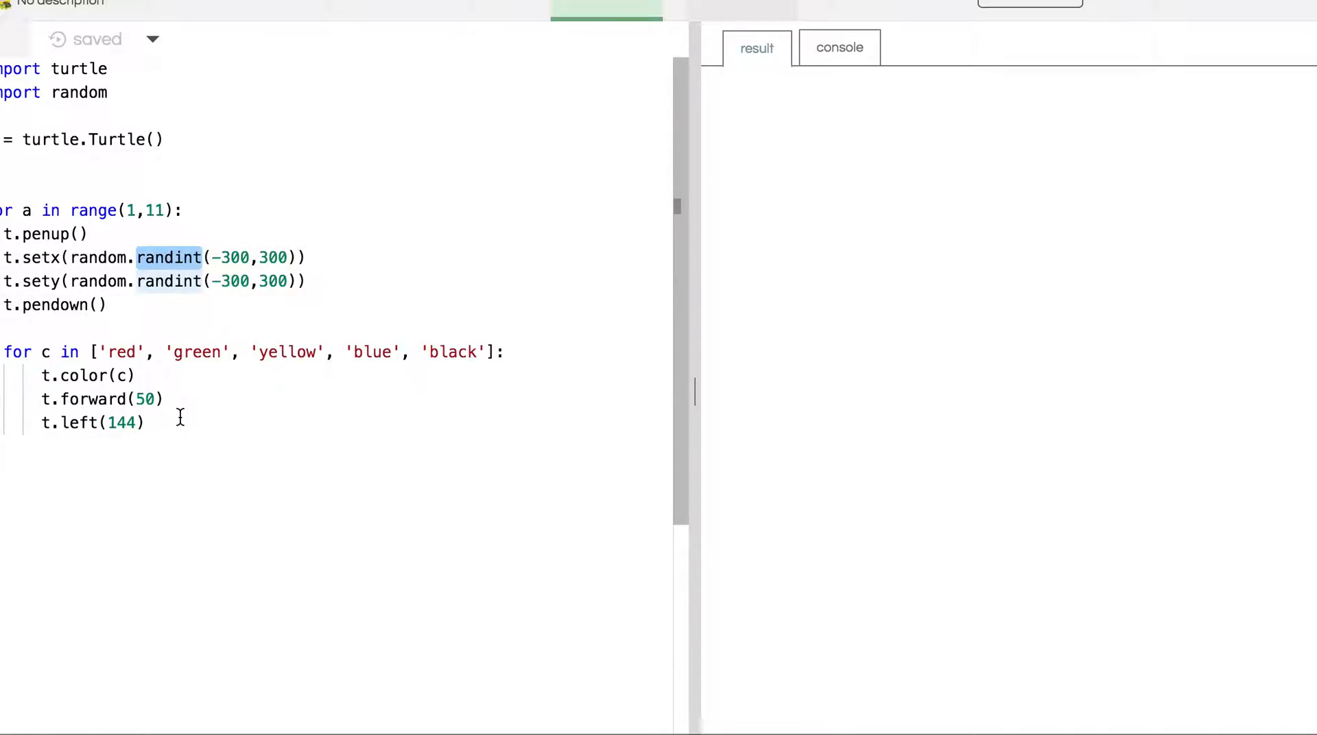
{"action": "mouse_move", "coordinate": [482, 200]}
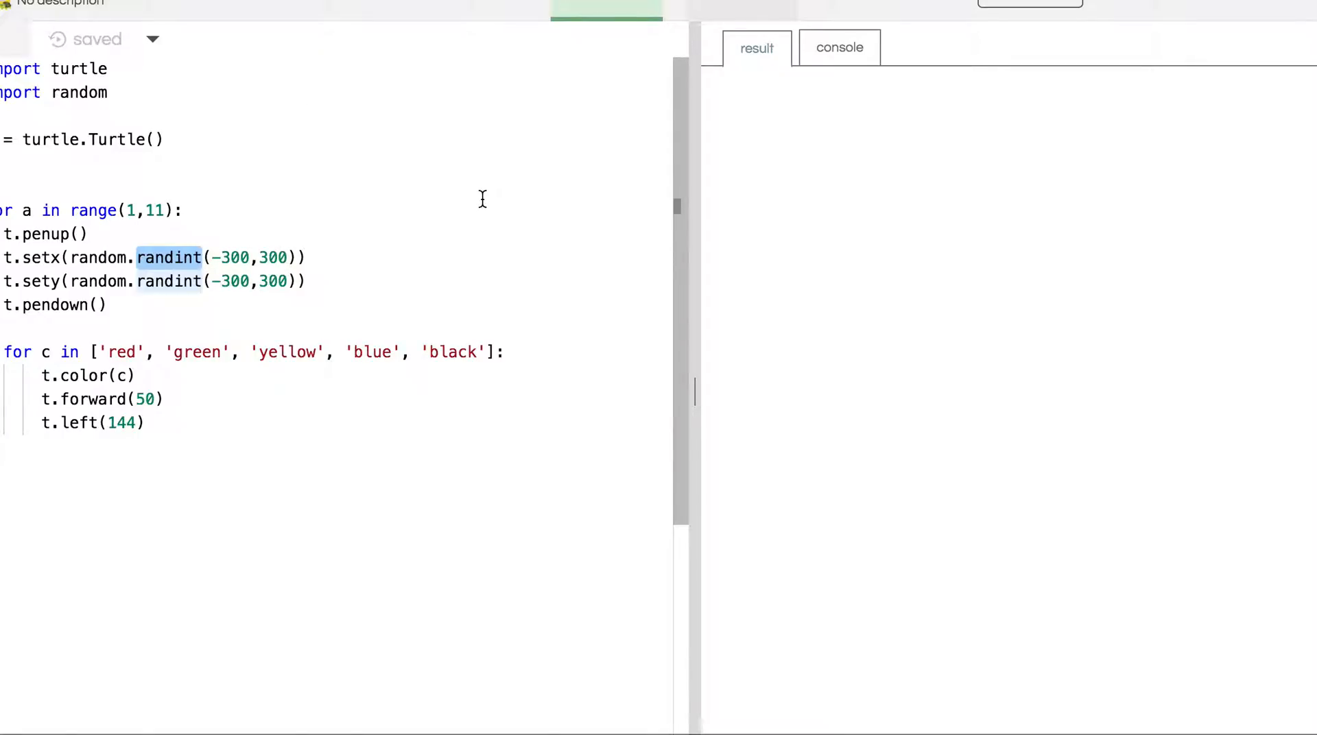
{"action": "mouse_move", "coordinate": [456, 166]}
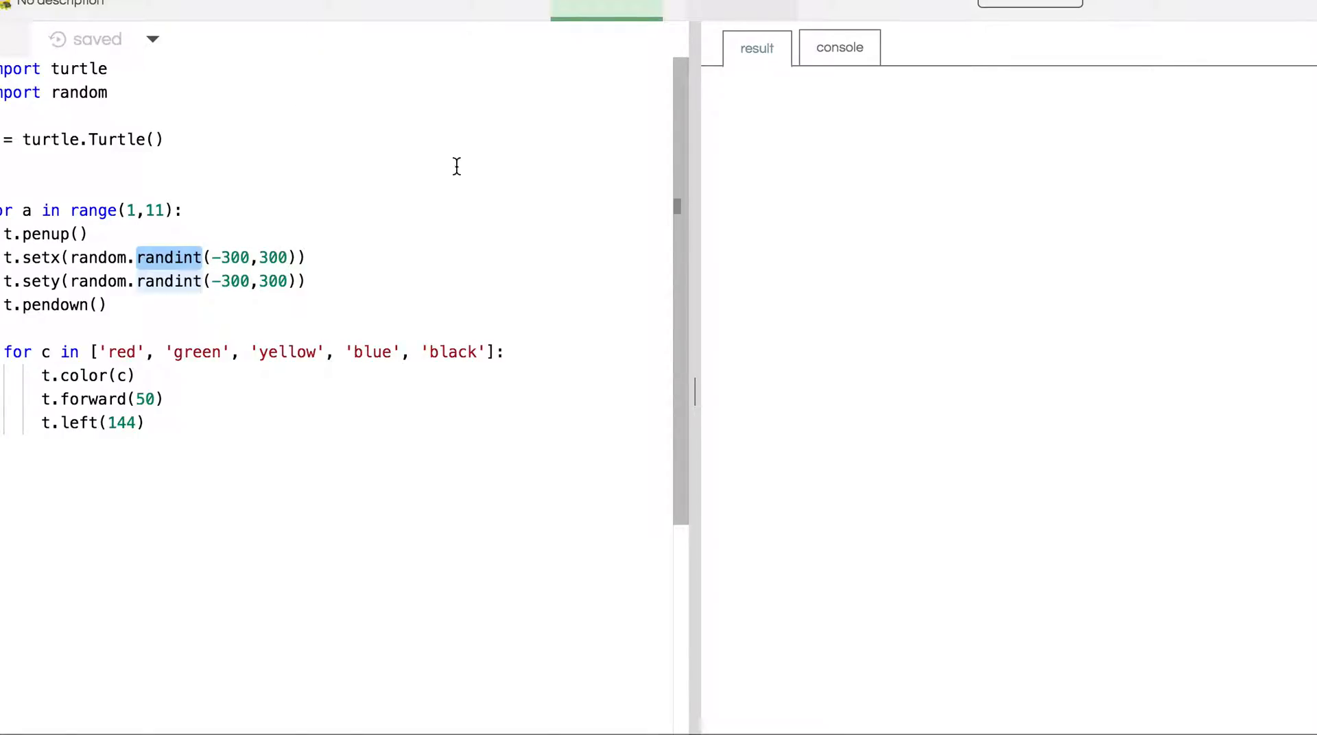
{"action": "mouse_move", "coordinate": [140, 368]}
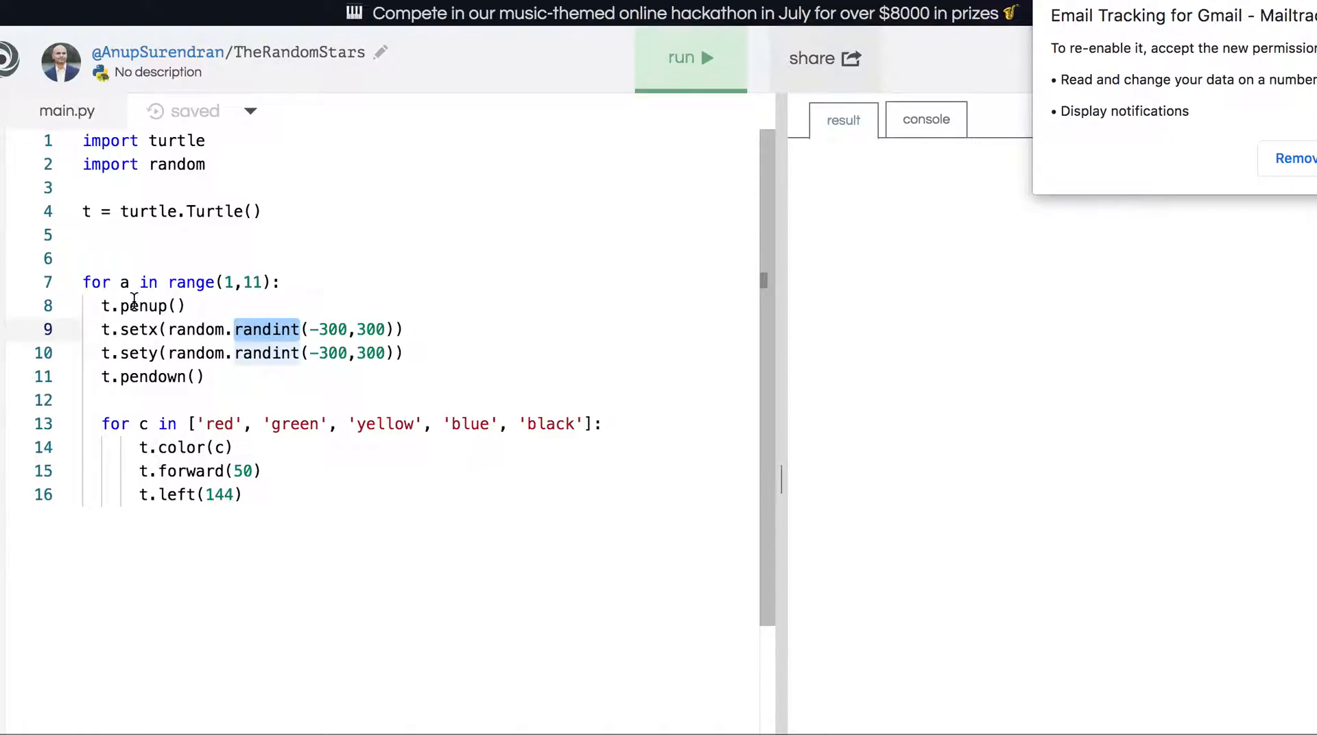
{"action": "mouse_move", "coordinate": [336, 329]}
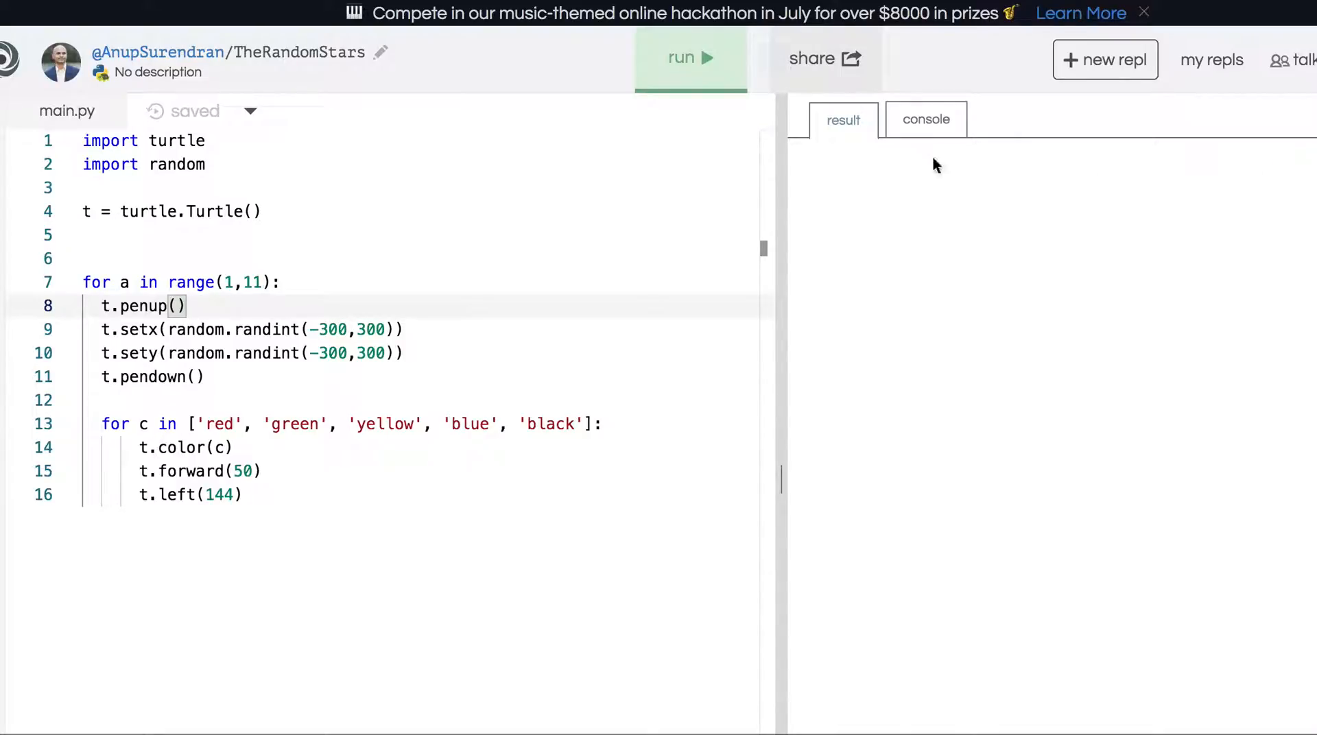
{"action": "mouse_move", "coordinate": [679, 57]}
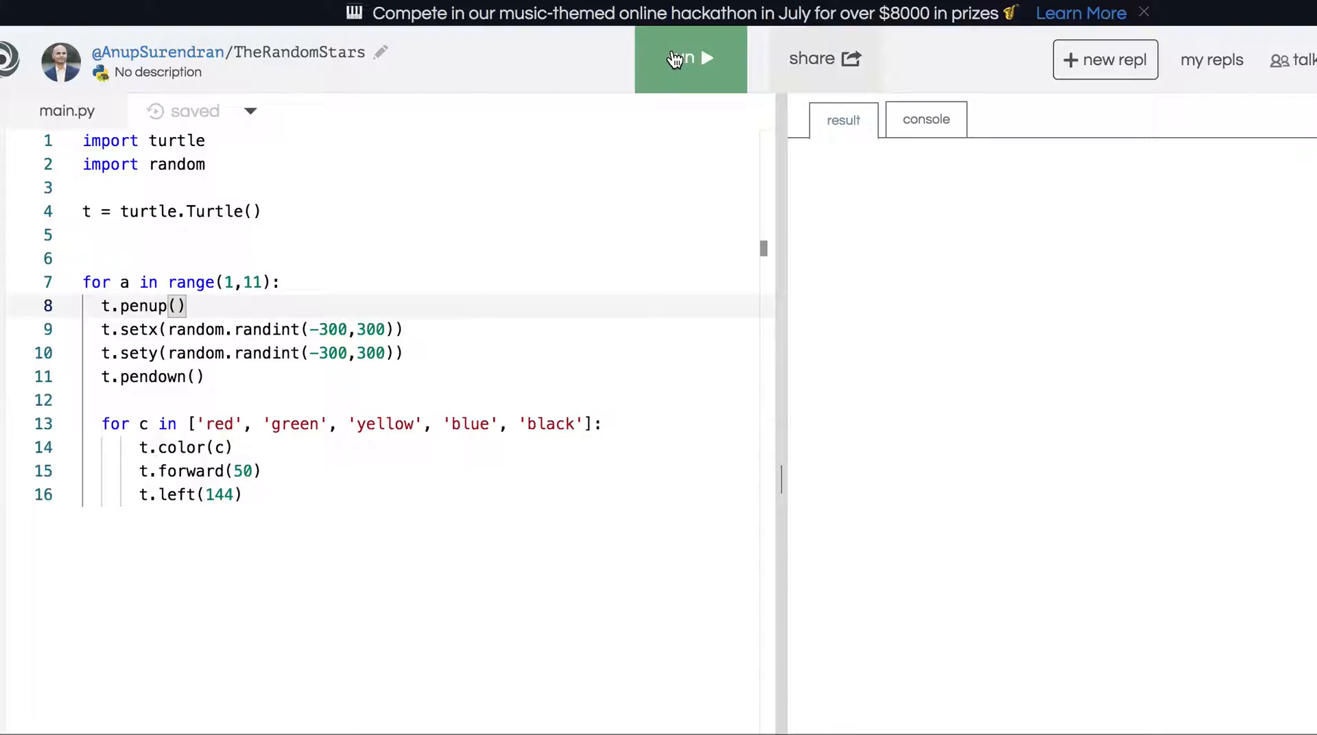
Step: Run the program to draw stars at random spots, then stop the run once drawn
{"action": "left_click", "coordinate": [690, 59]}
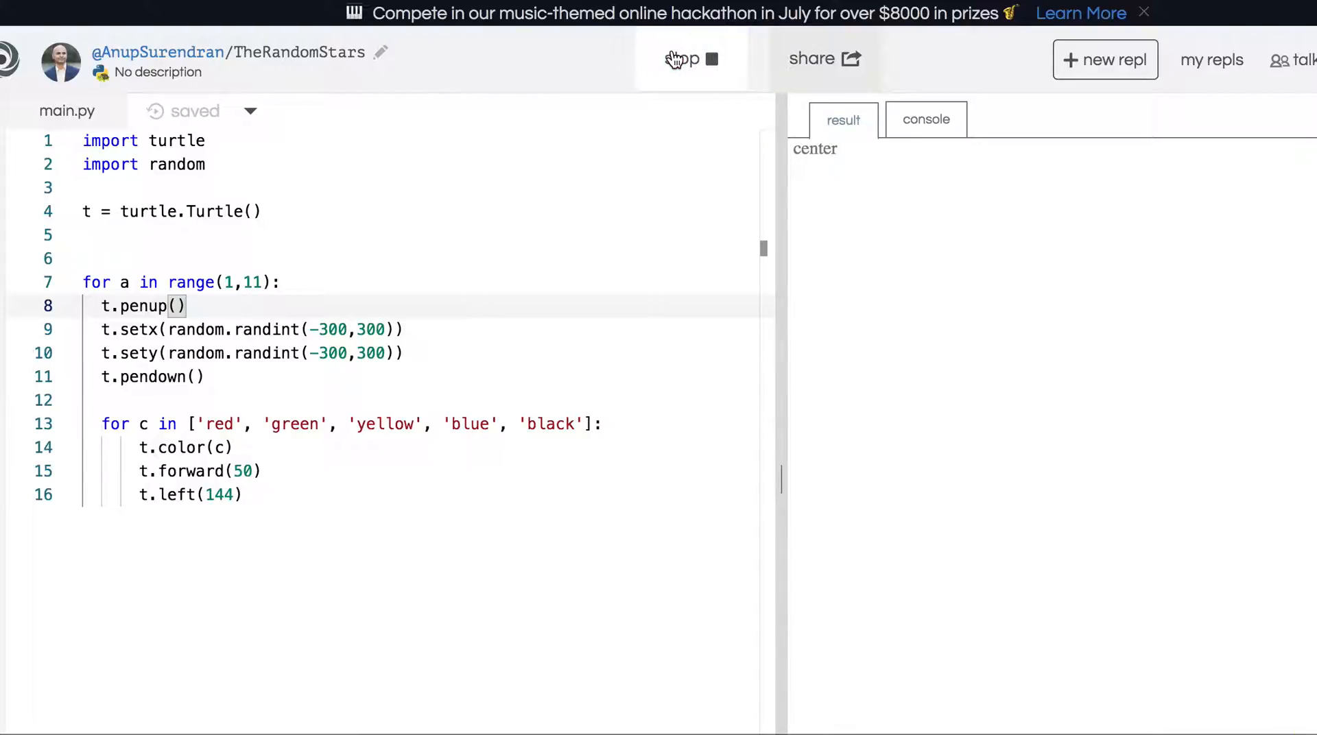
{"action": "left_click", "coordinate": [690, 59]}
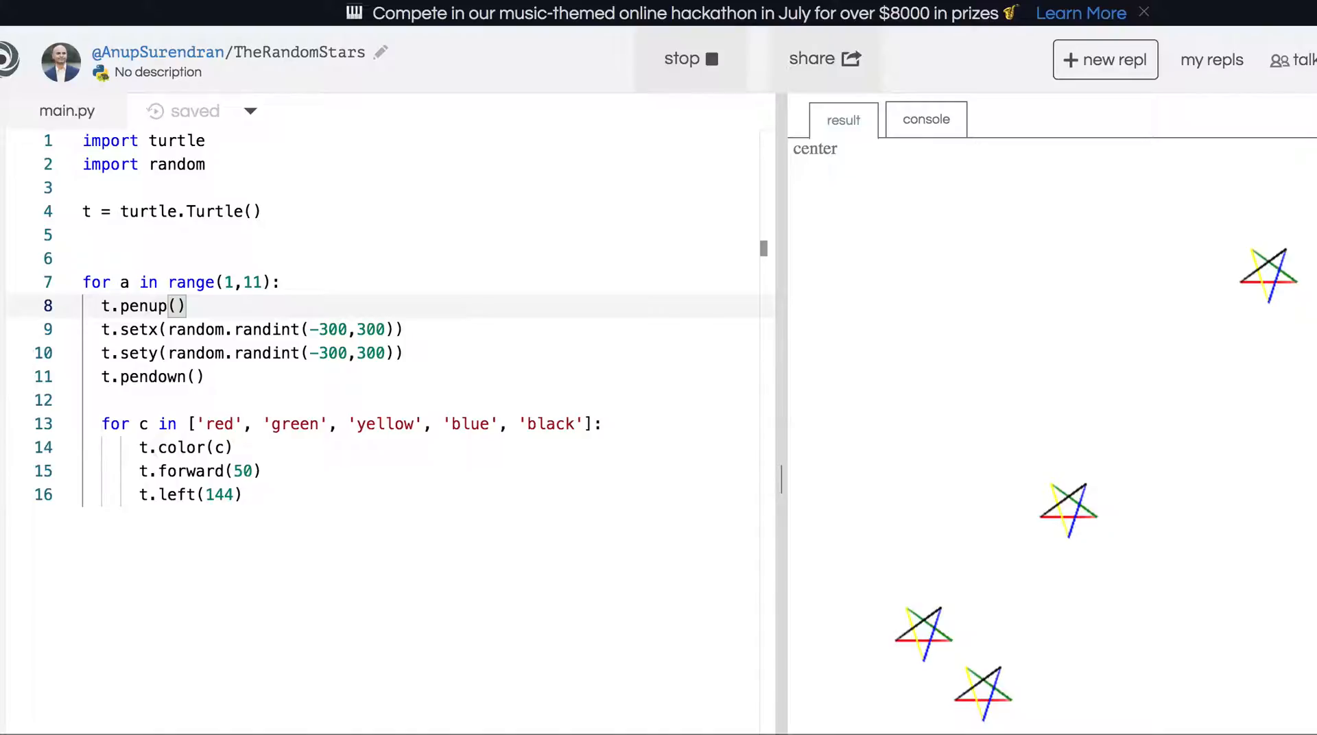
{"action": "mouse_move", "coordinate": [923, 402]}
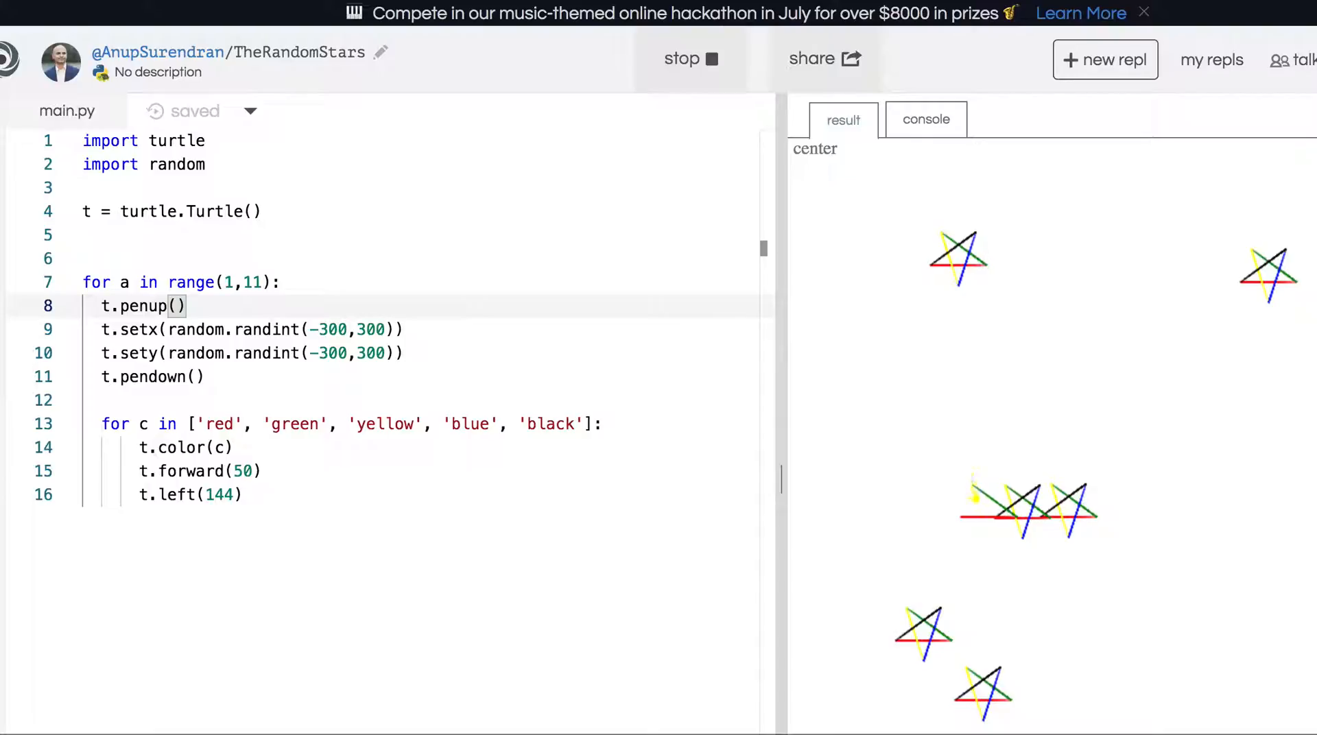
{"action": "left_click", "coordinate": [690, 58]}
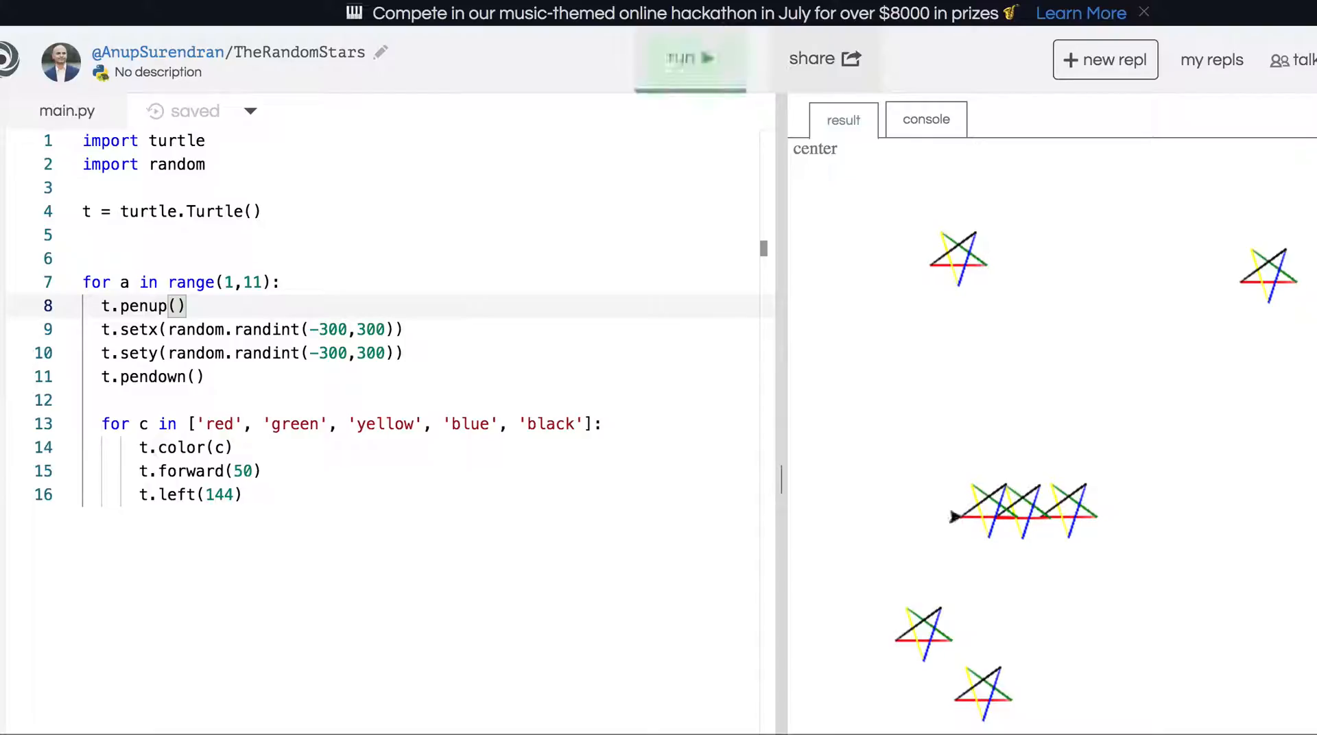